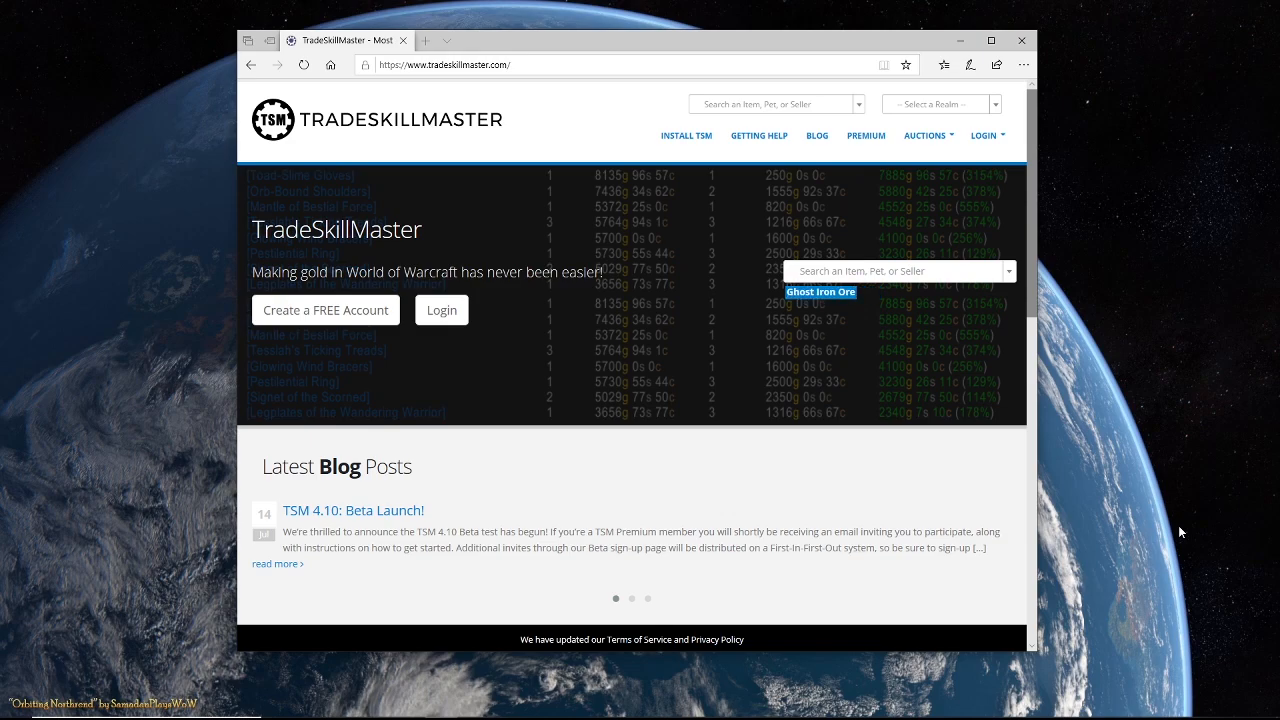
mouse_move(326, 309)
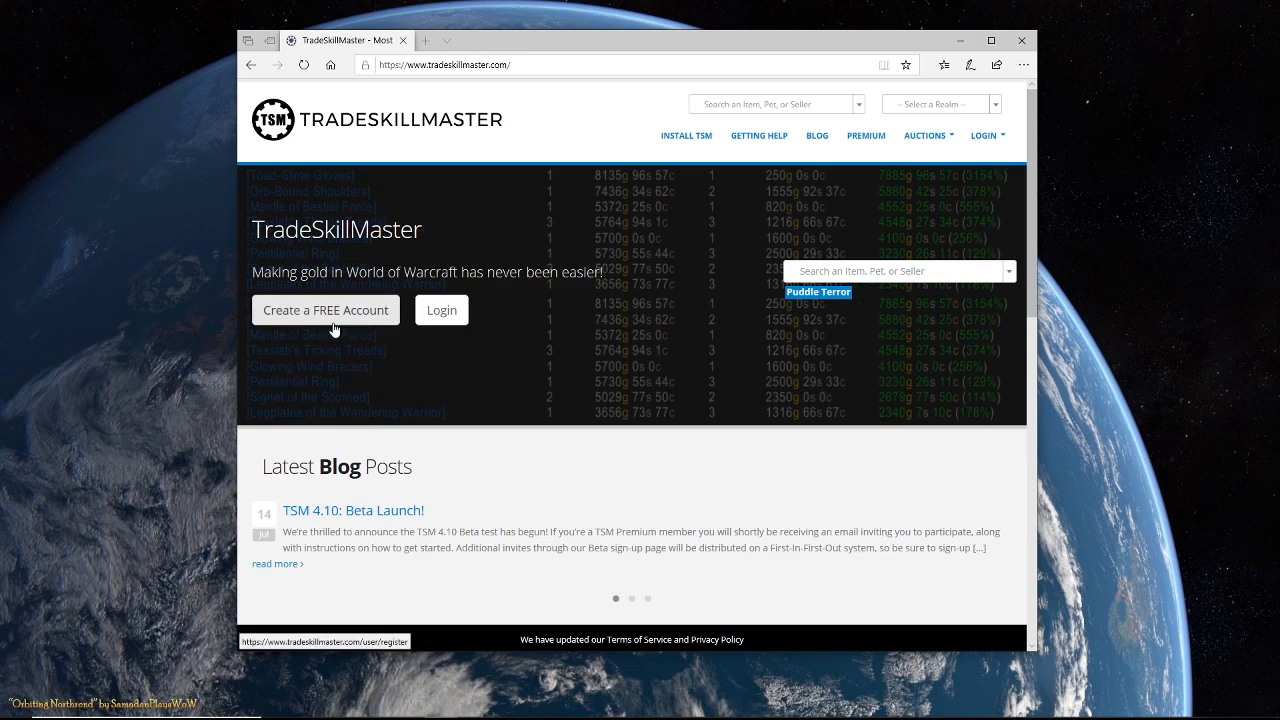
- Start a free TradeSkillMaster account and fill in the Register form's username and email
click(325, 309)
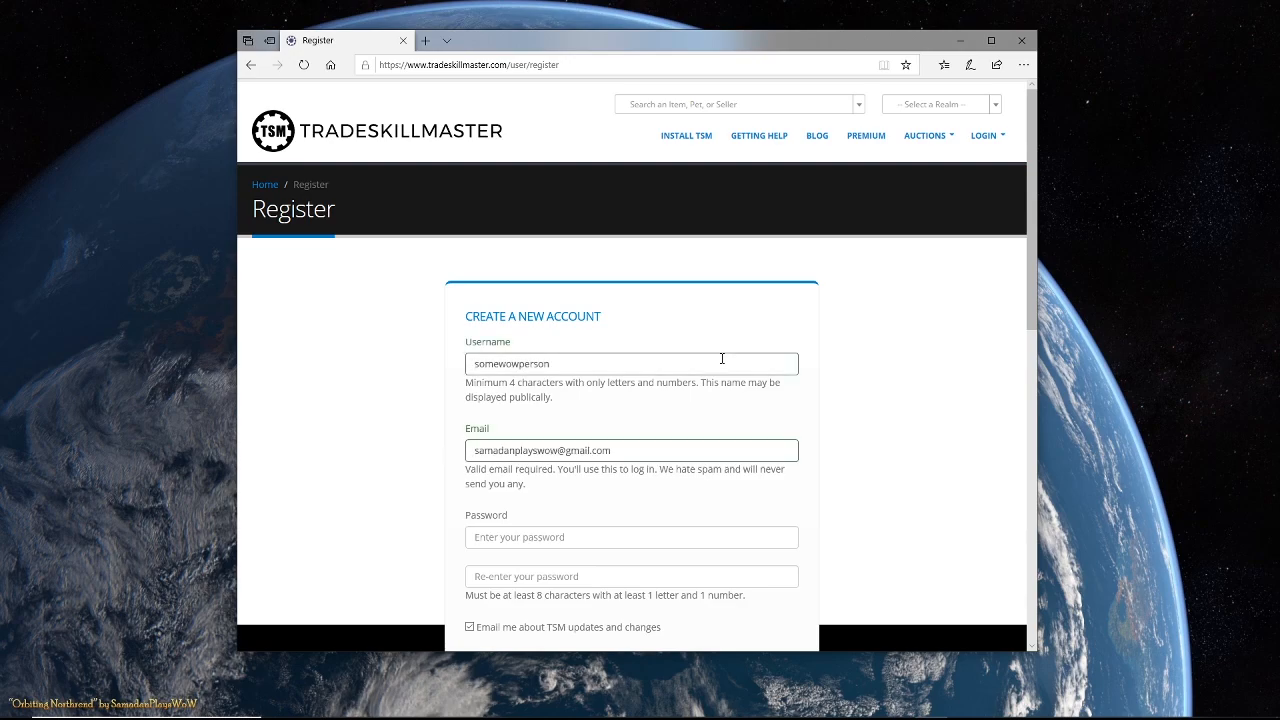
scroll(down, 3)
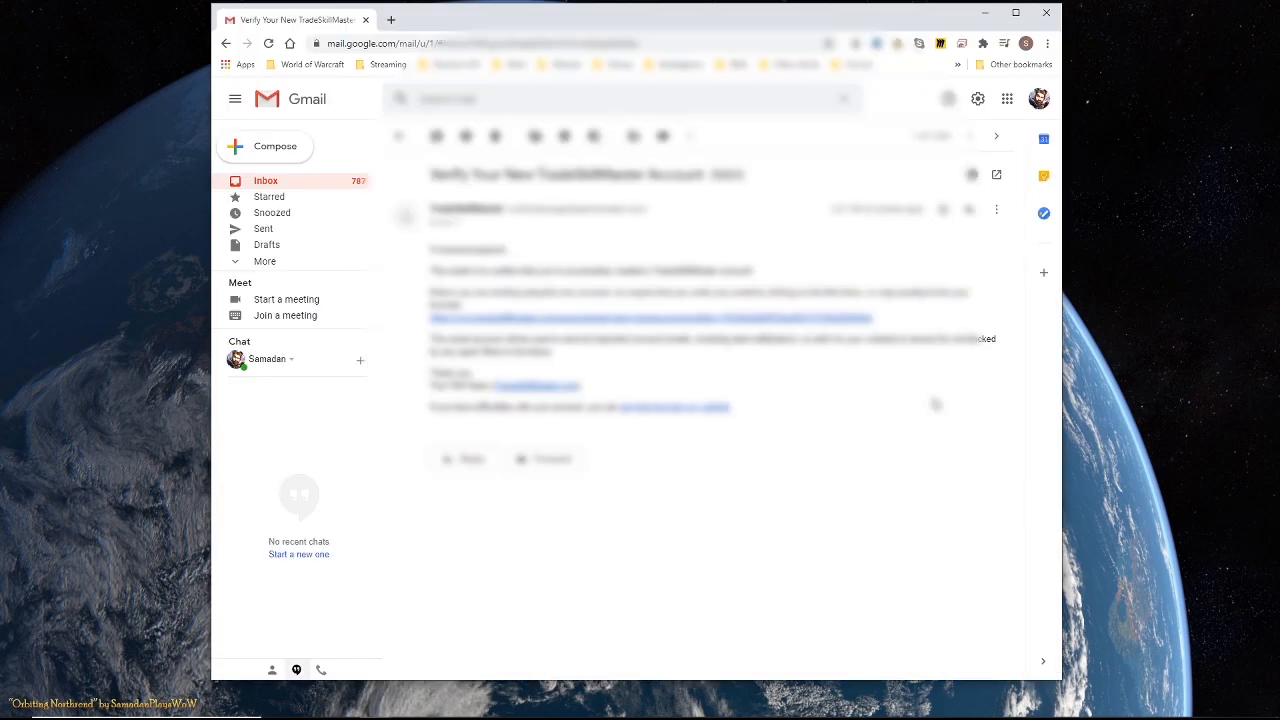
mouse_move(882, 527)
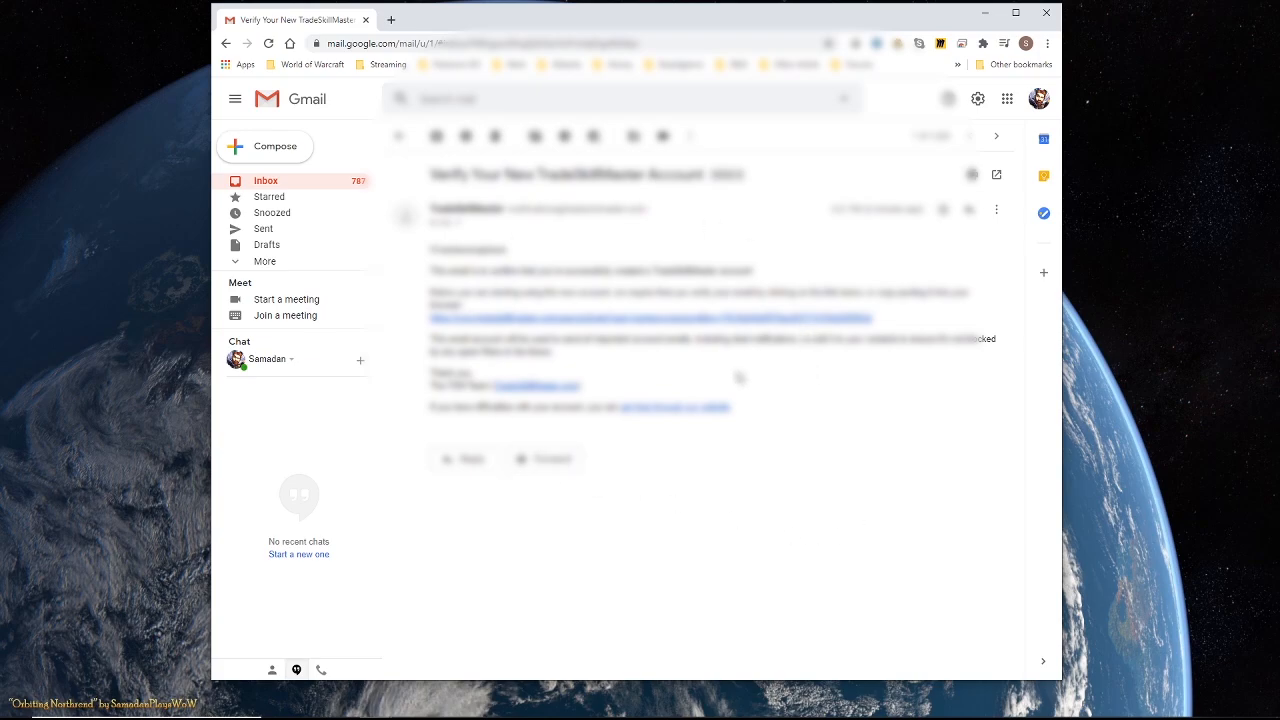
mouse_move(630, 320)
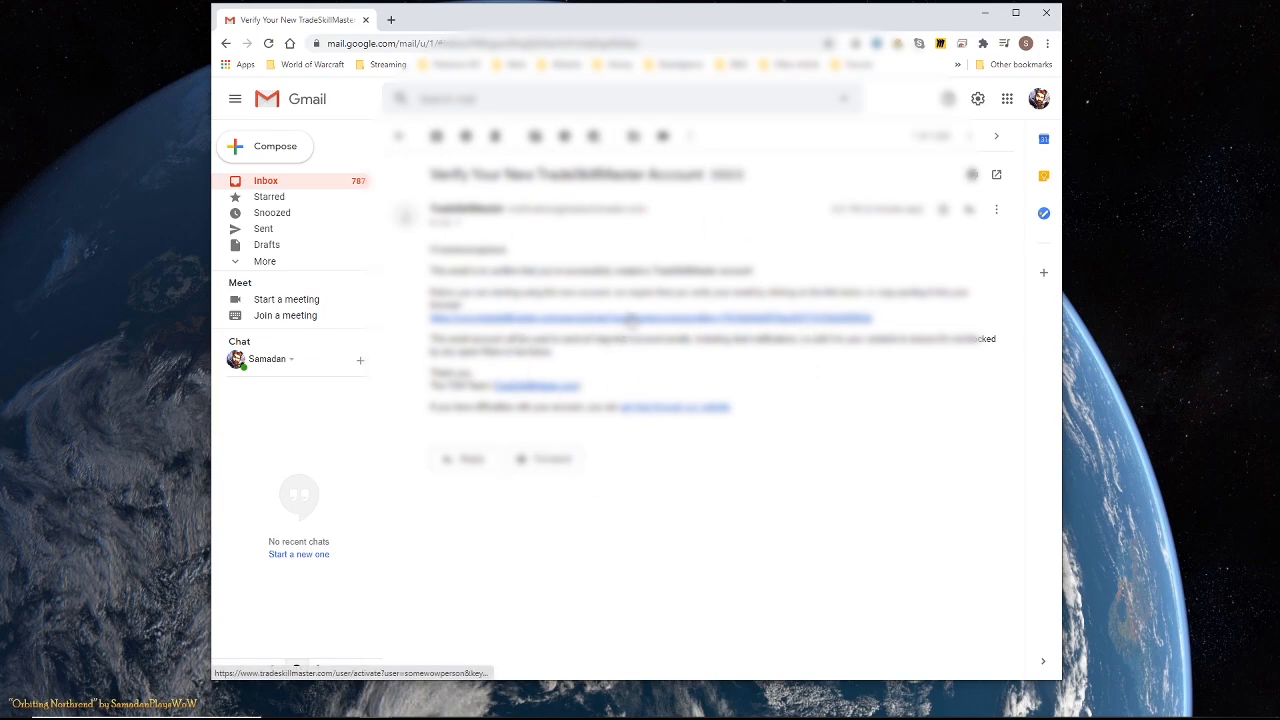
- Activate the account via the 'Verify Your New TradeSkillMaster Account' email link
click(648, 318)
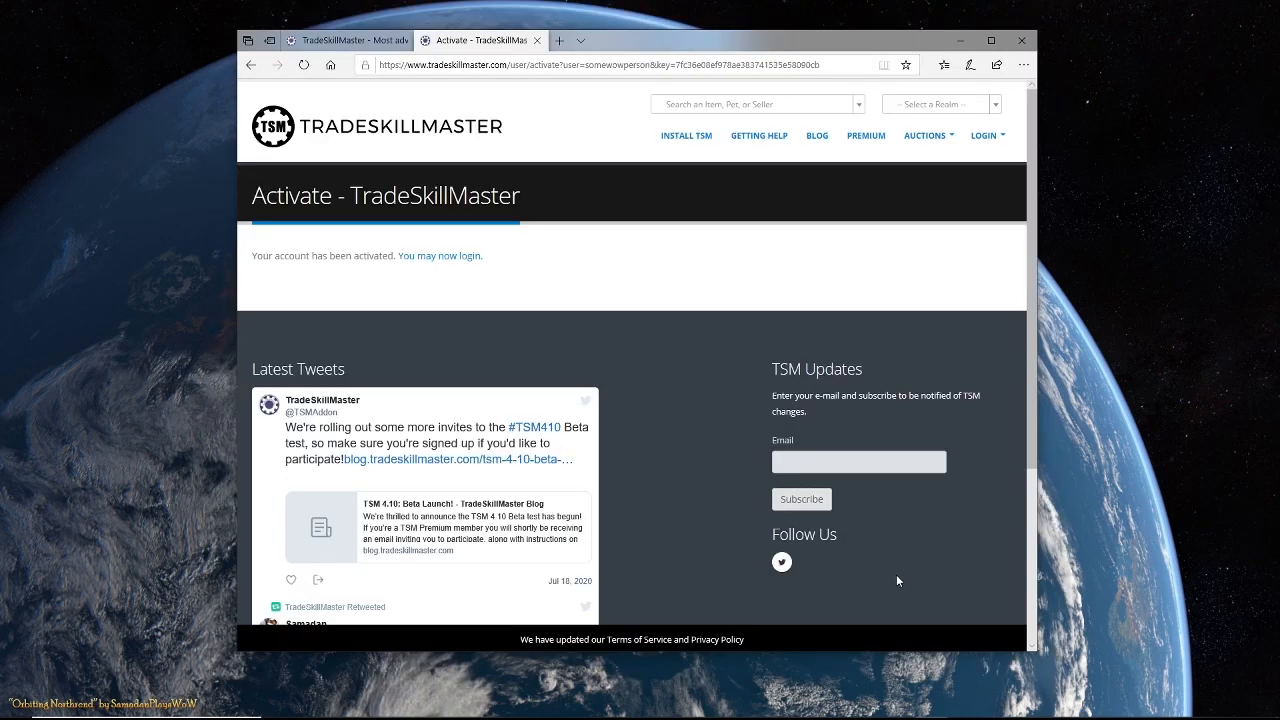
- Sign in to the TradeSkillMaster website with the account email and password
click(984, 135)
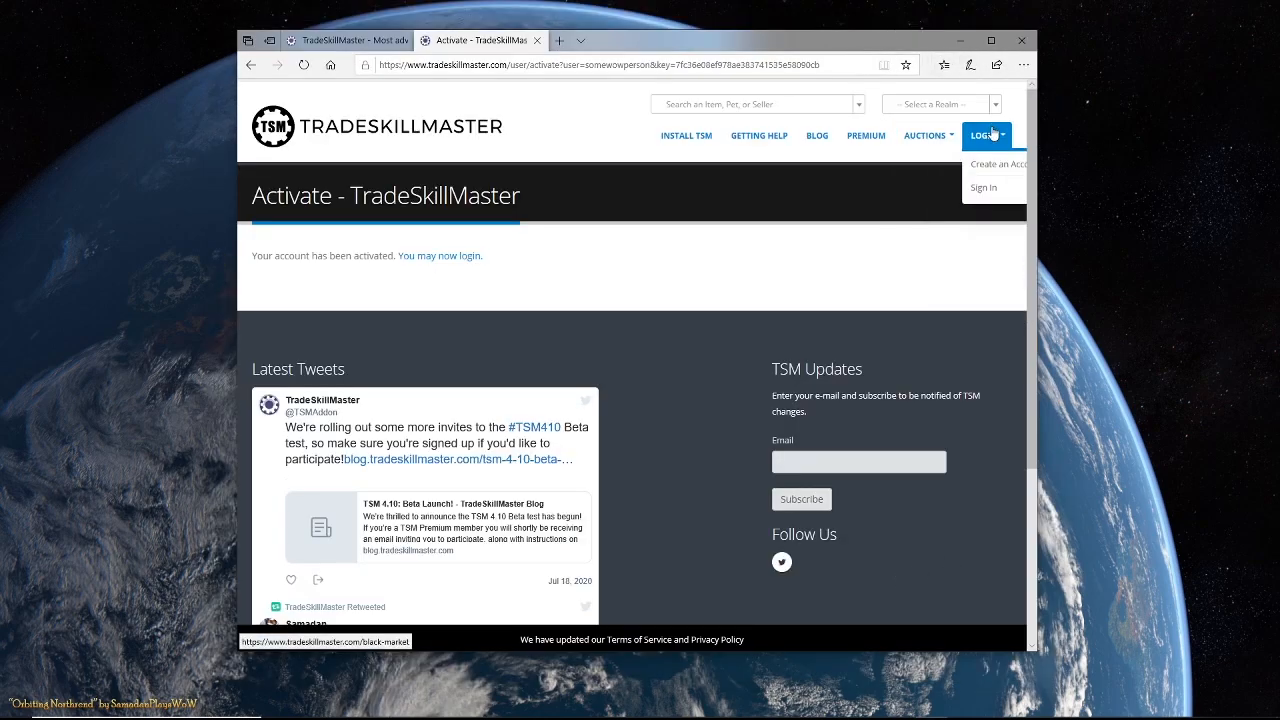
click(982, 187)
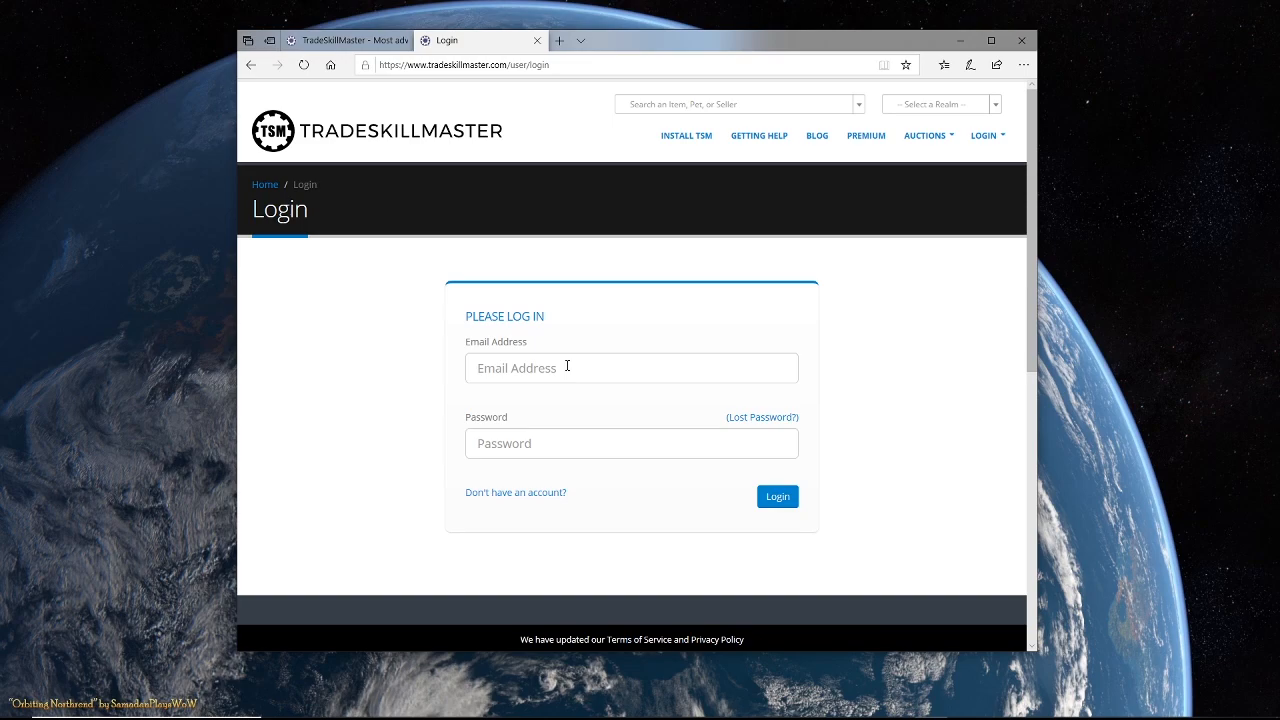
text(sa)
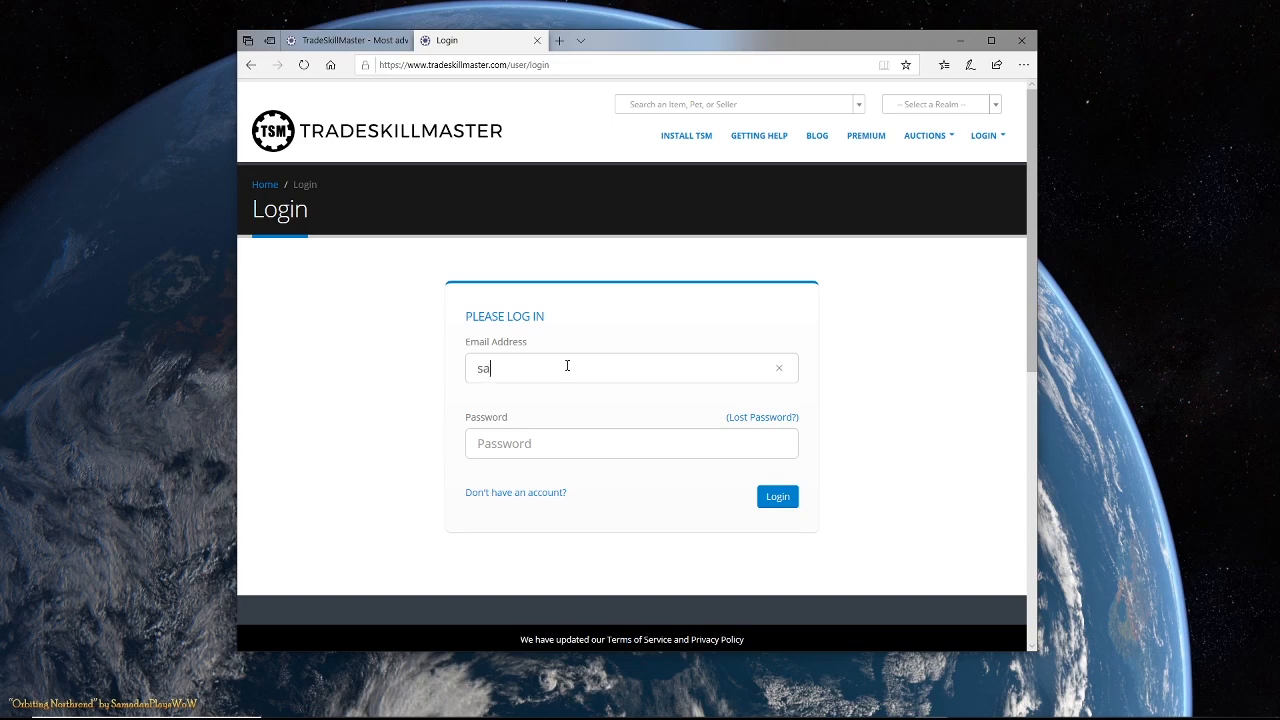
click(777, 496)
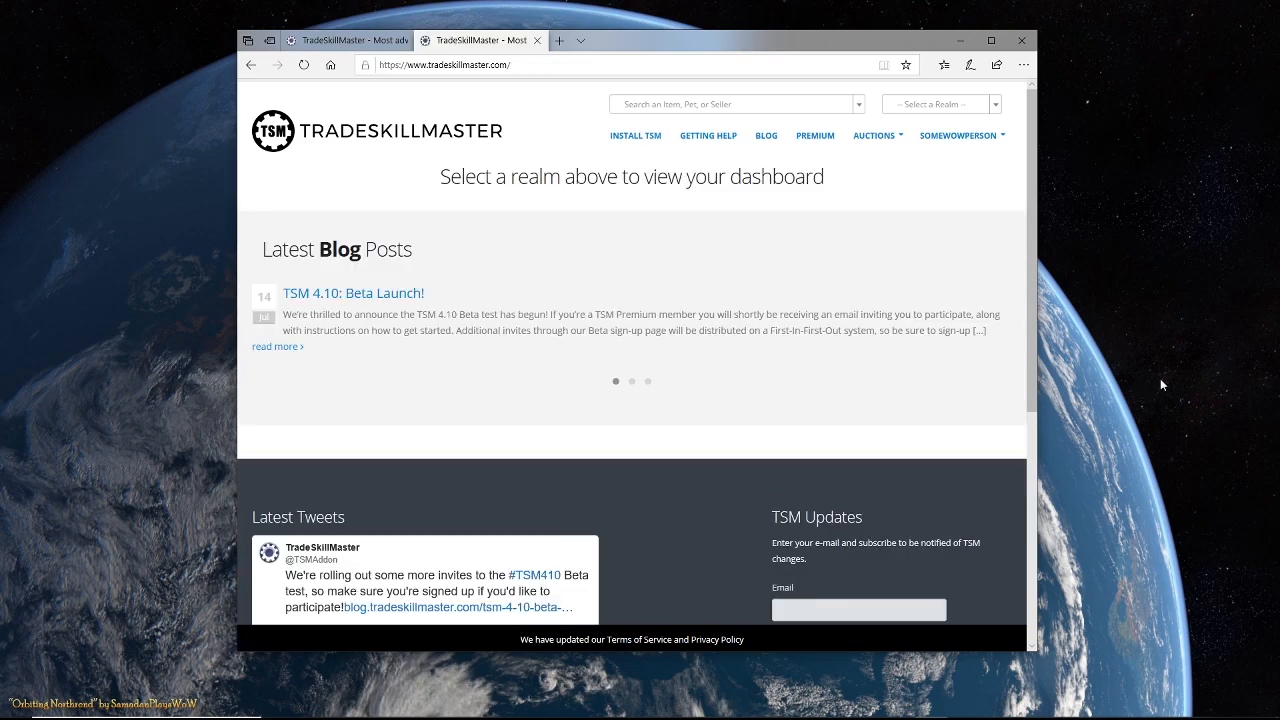
mouse_move(940, 311)
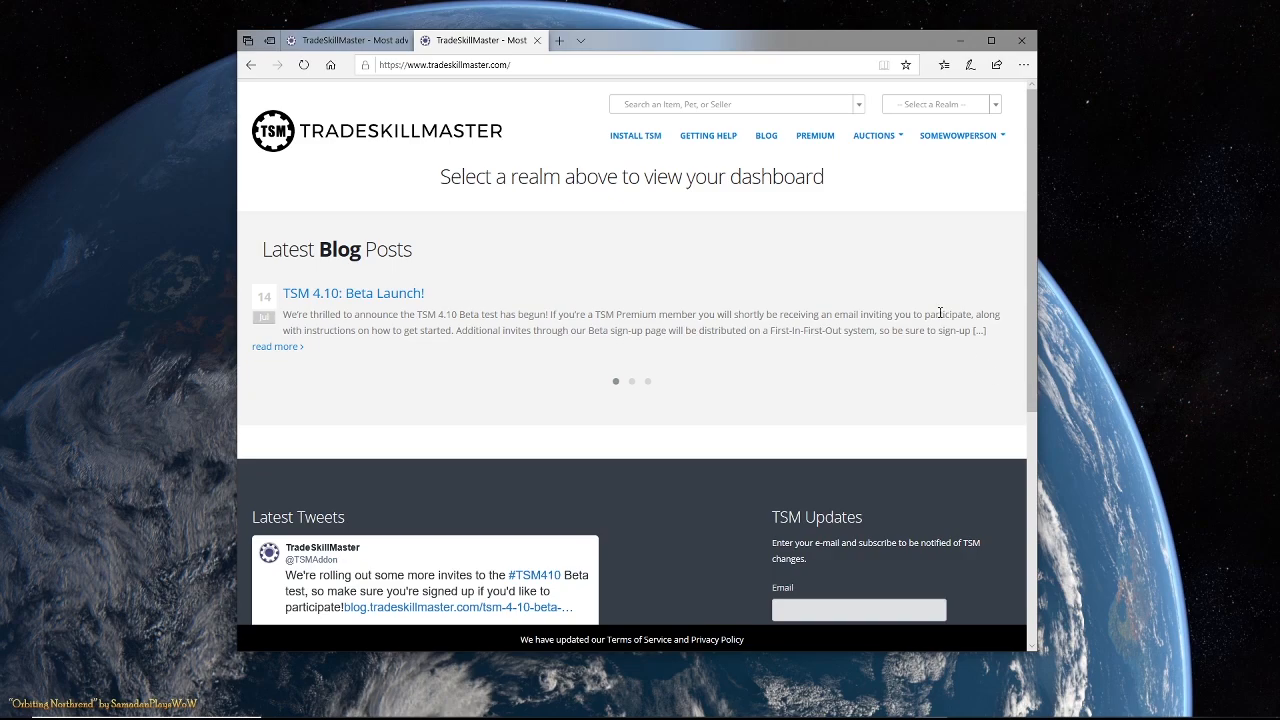
mouse_move(631, 176)
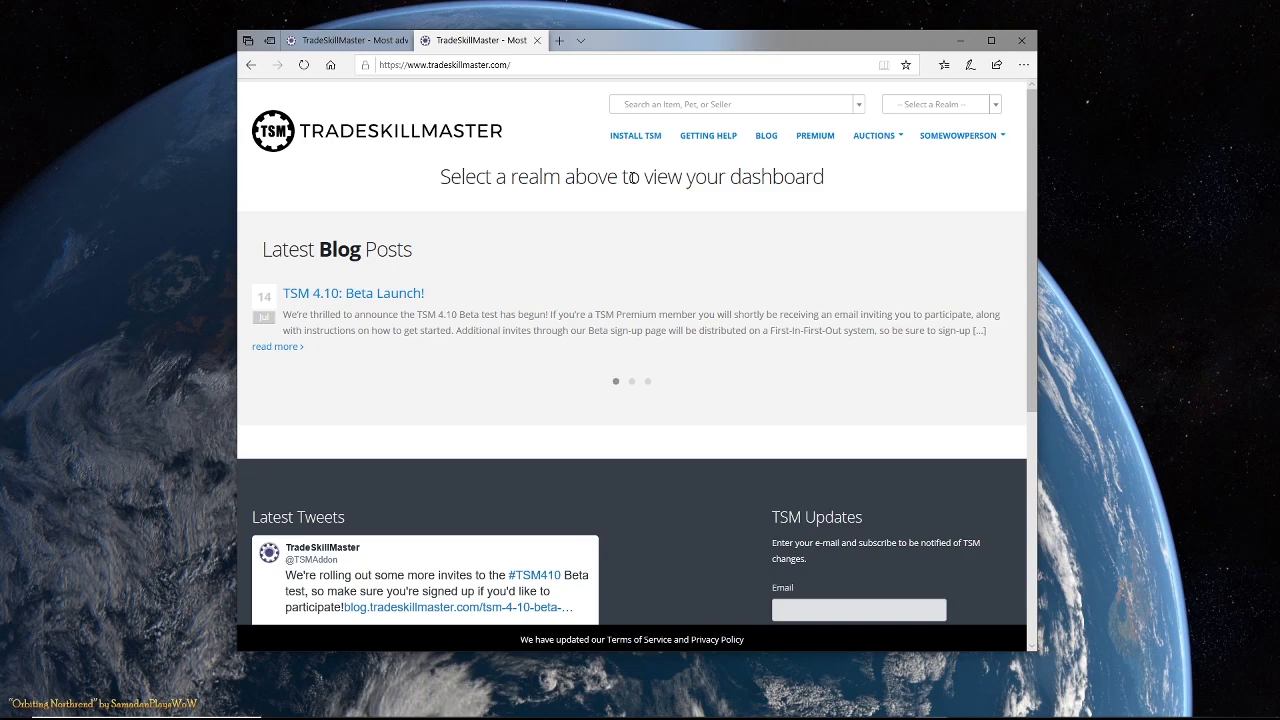
mouse_move(924, 121)
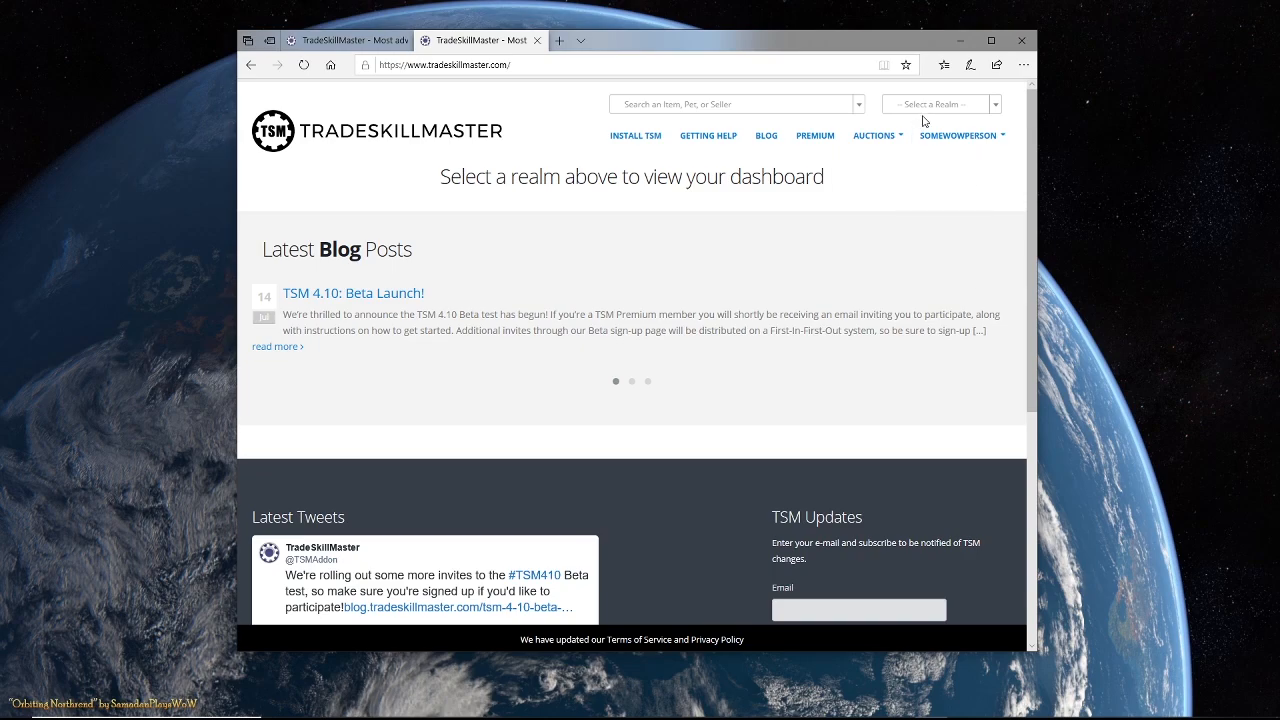
- Go to Realm Selection from the username dropdown in the top navigation
click(958, 135)
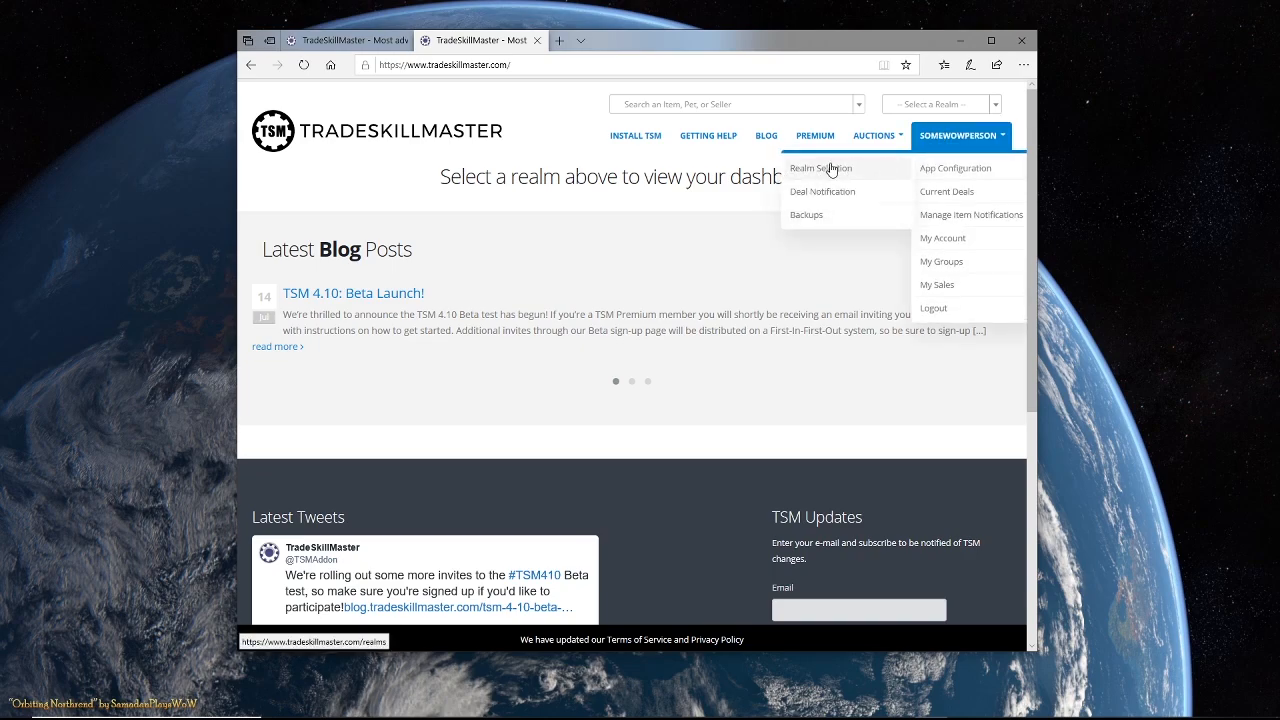
click(820, 167)
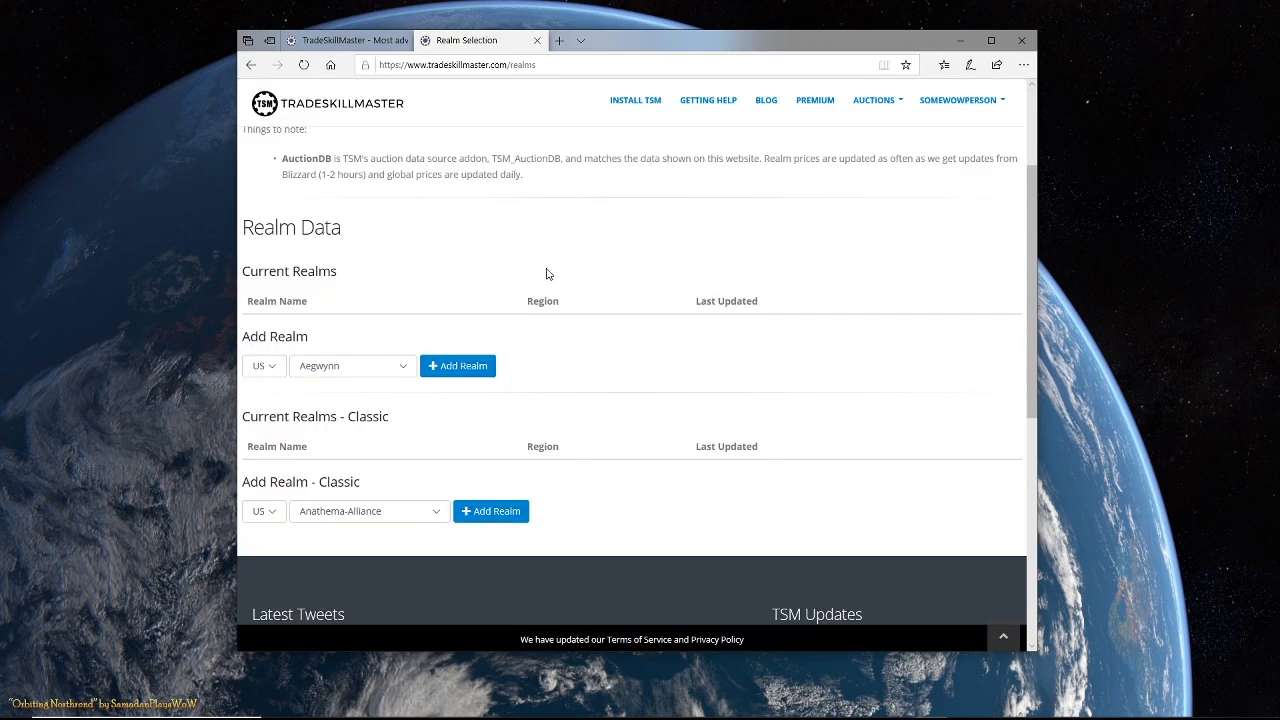
mouse_move(306, 504)
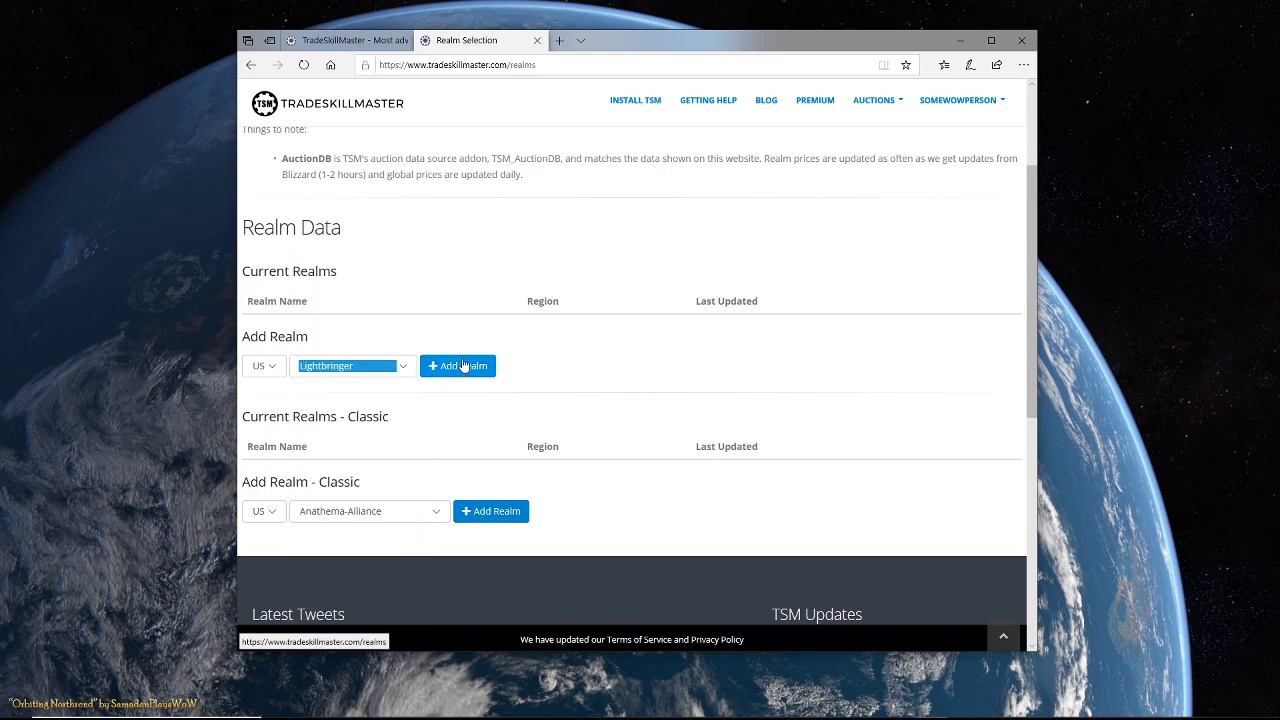
- Add the US realm Lightbringer to Current Realms
click(458, 365)
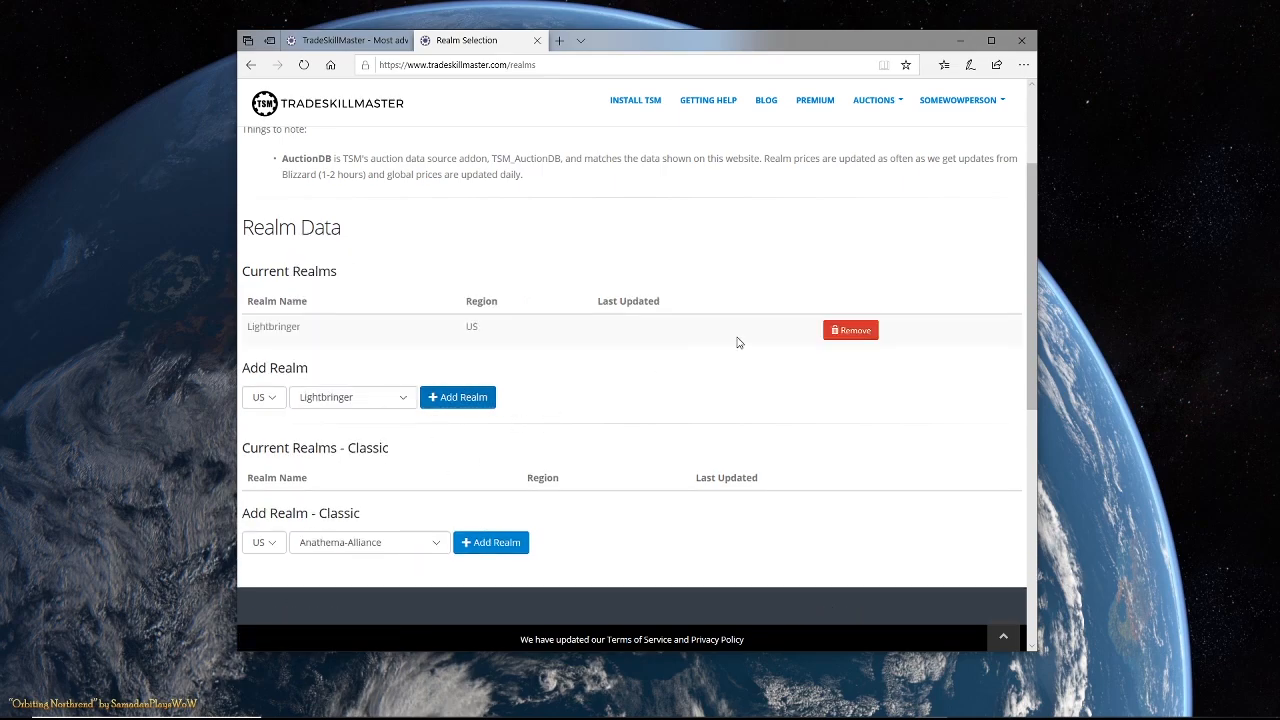
mouse_move(551, 431)
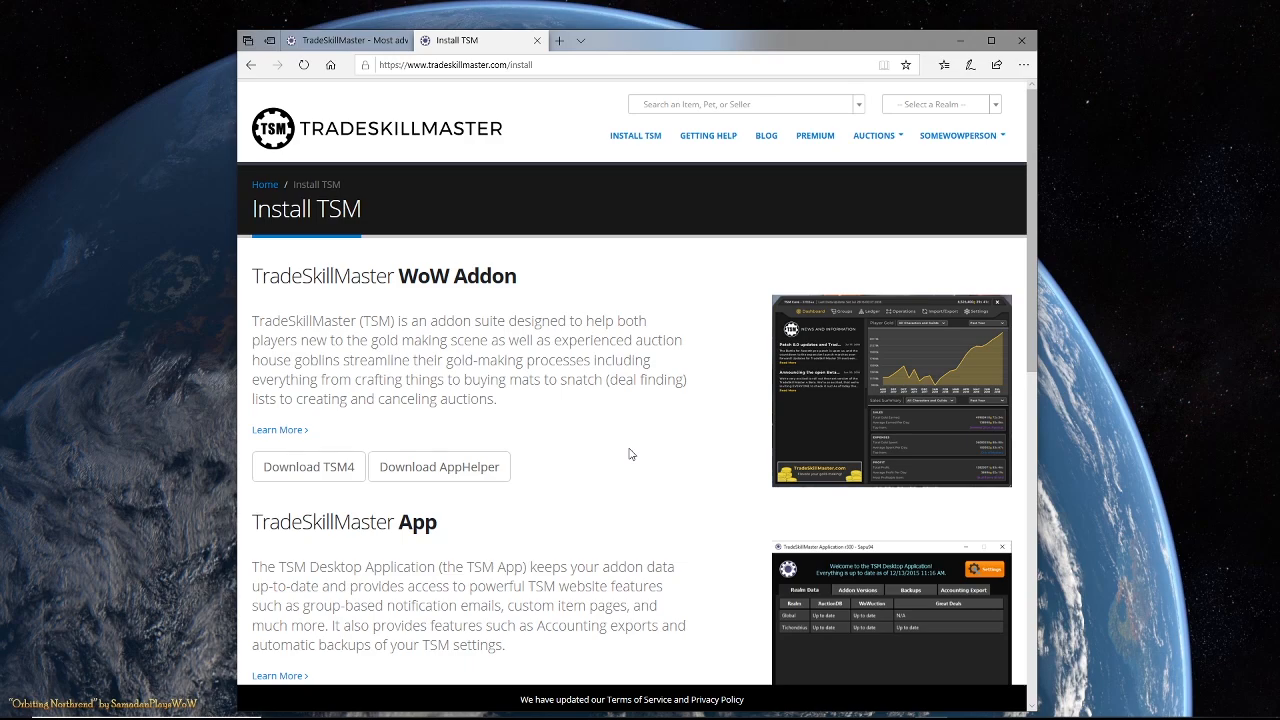
- Download the Windows TradeSkillMaster App and run setup.exe
scroll(down, 3)
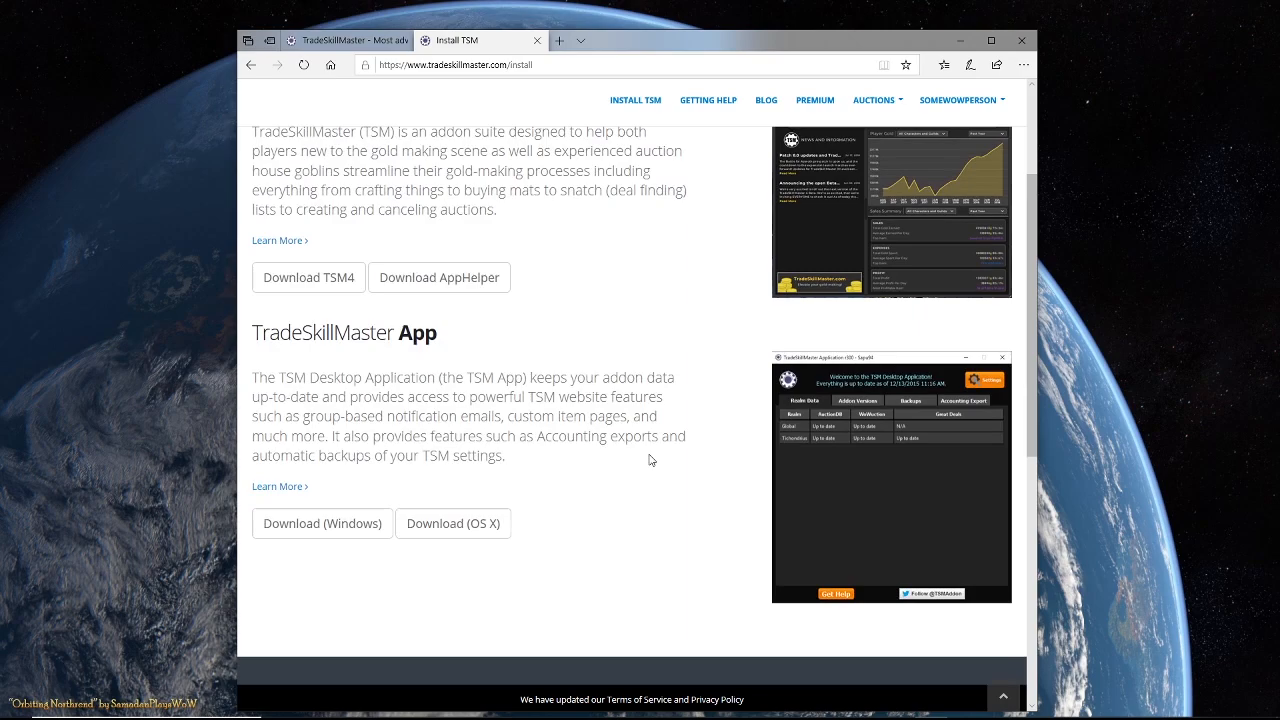
click(321, 523)
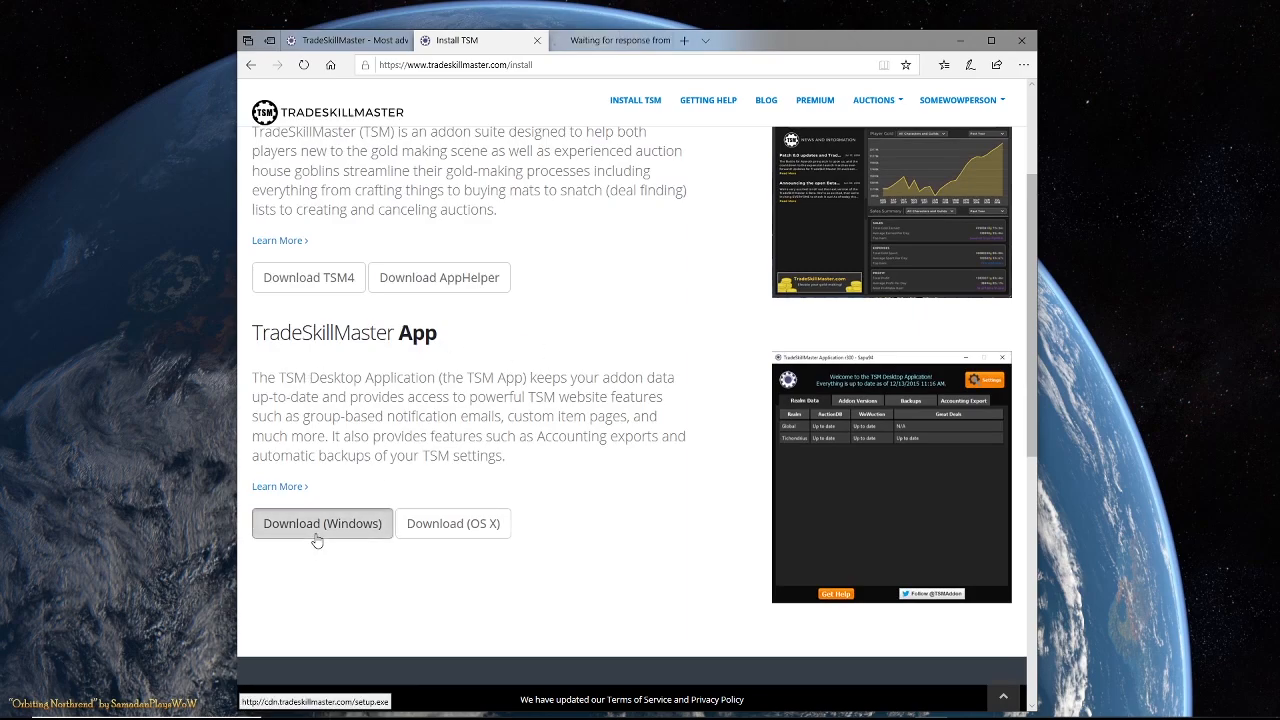
click(321, 523)
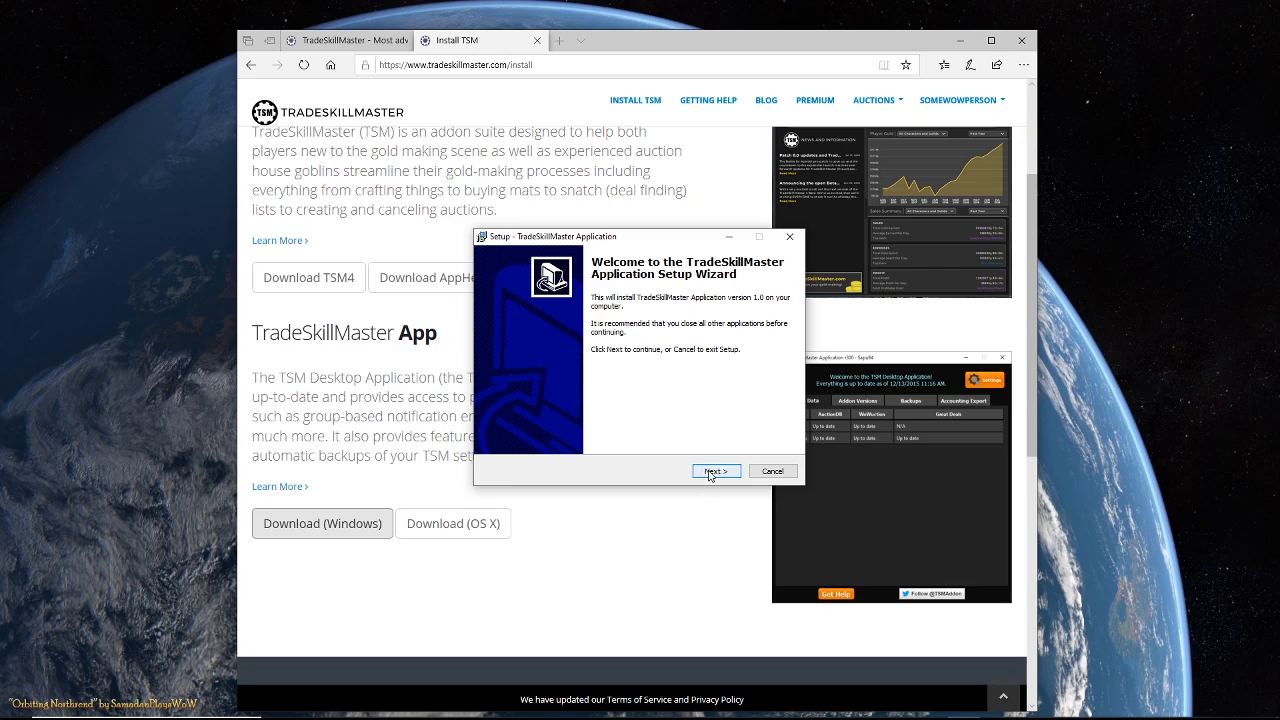
- Continue past the setup welcome screen and install to the default destination folder
click(716, 471)
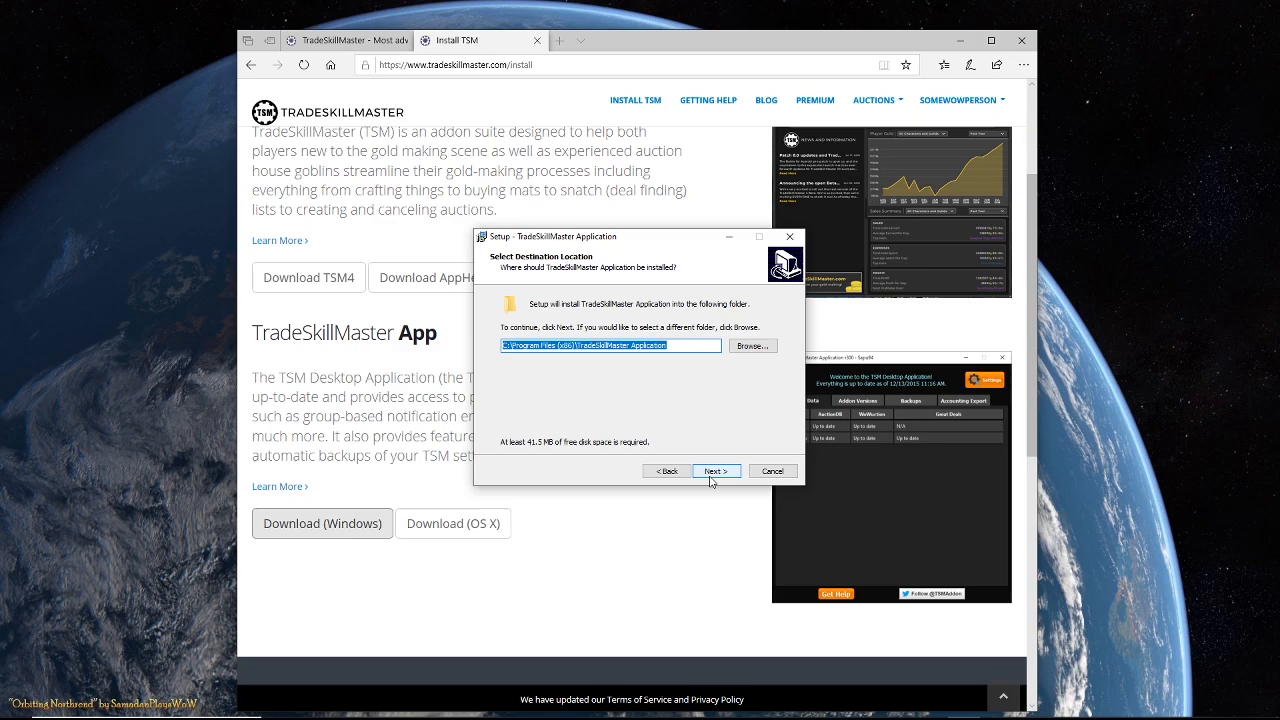
click(715, 471)
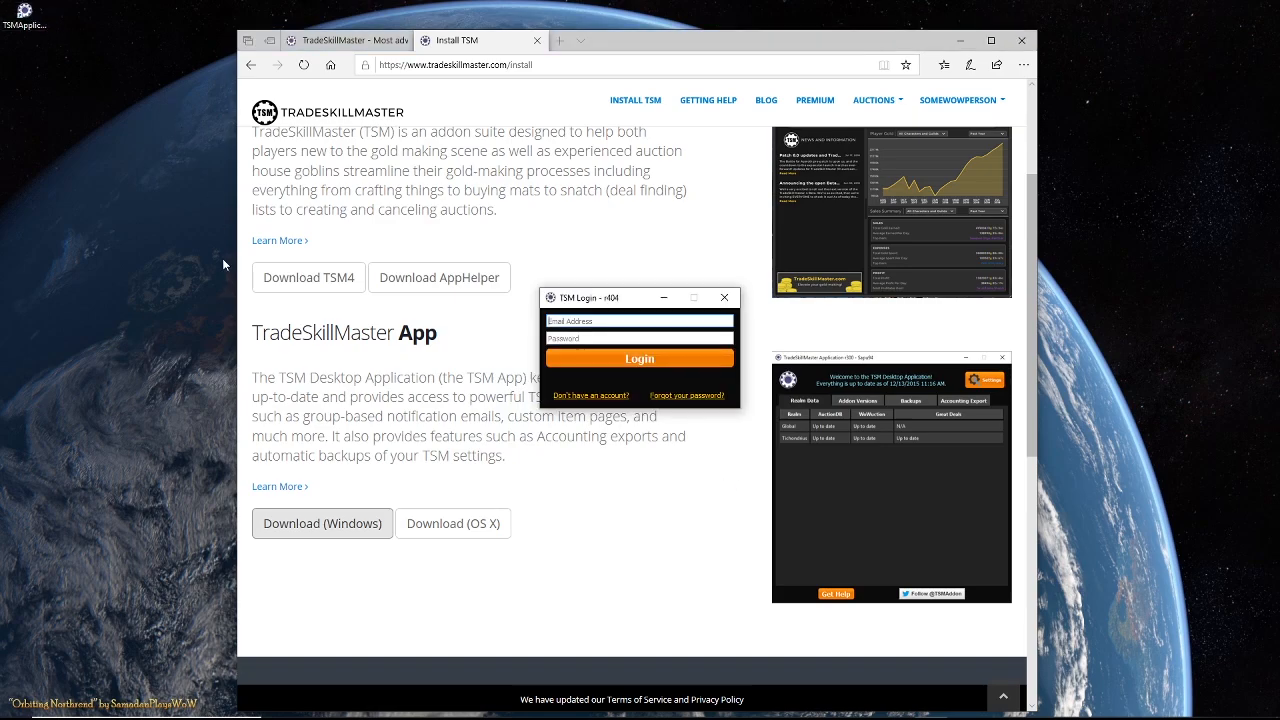
- Log into the TSM app with the account email and password, and accept the Terms of Use
click(639, 321)
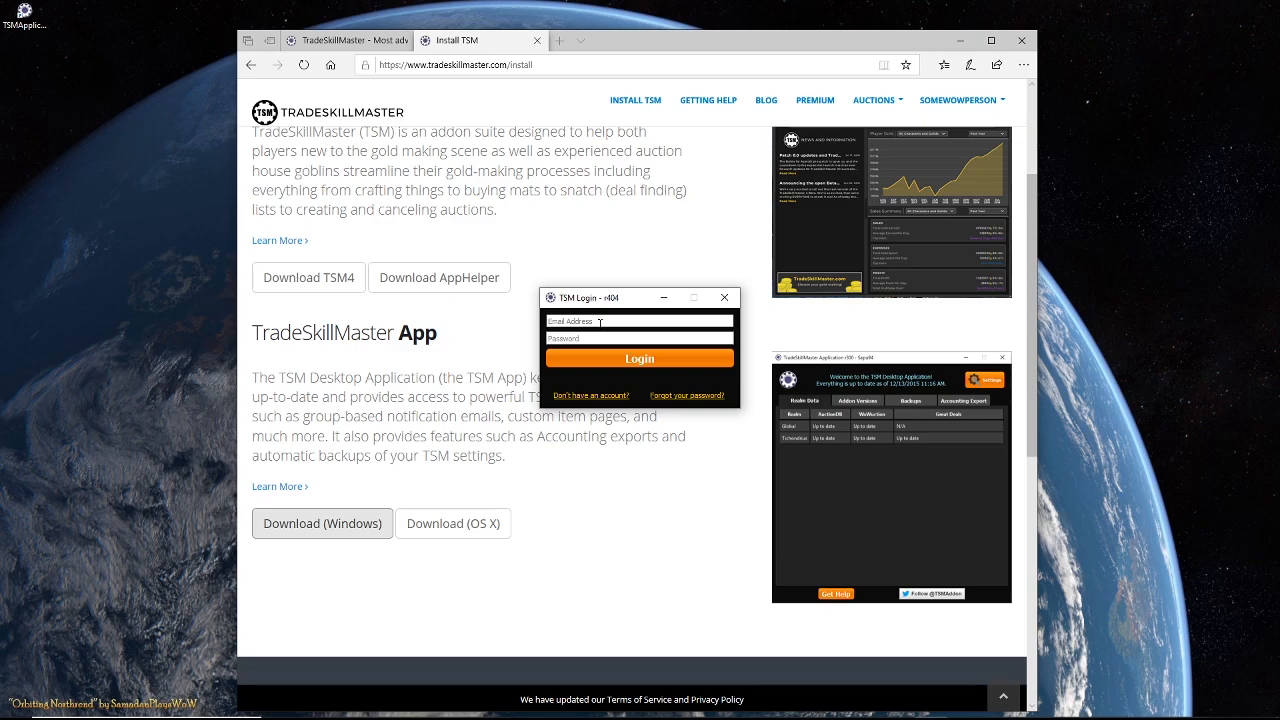
click(639, 358)
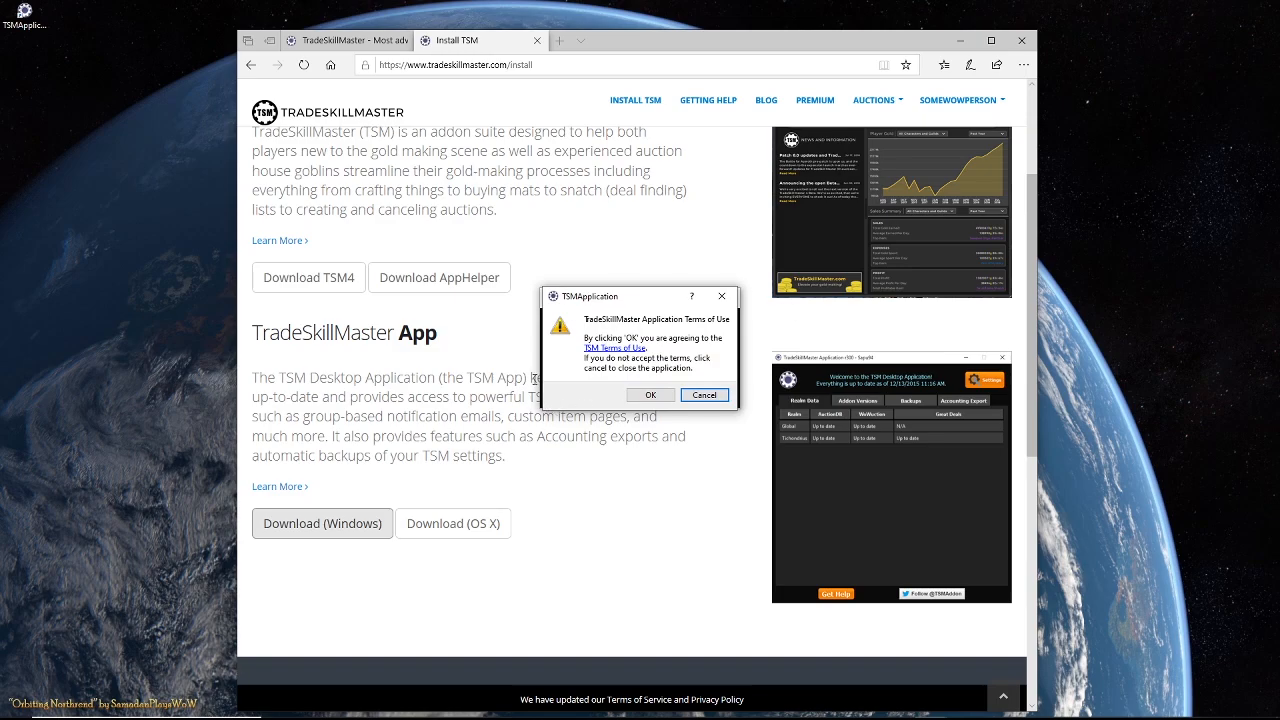
mouse_move(598, 377)
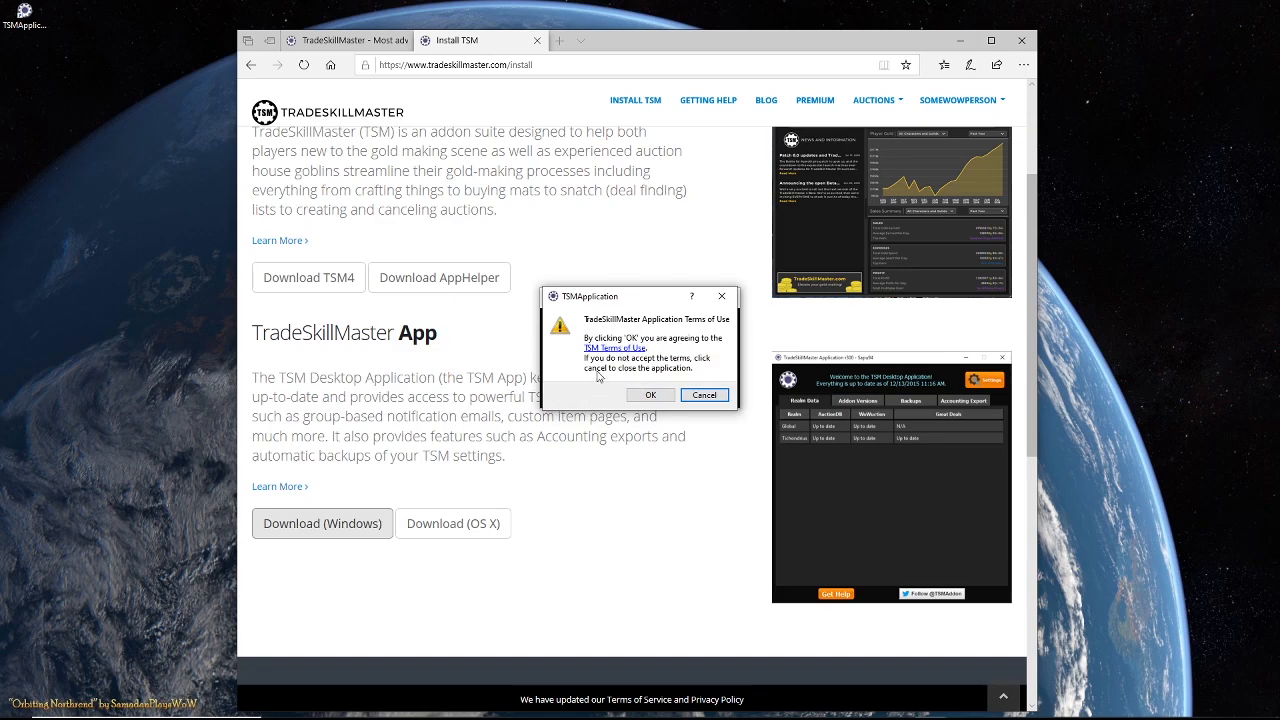
mouse_move(649, 394)
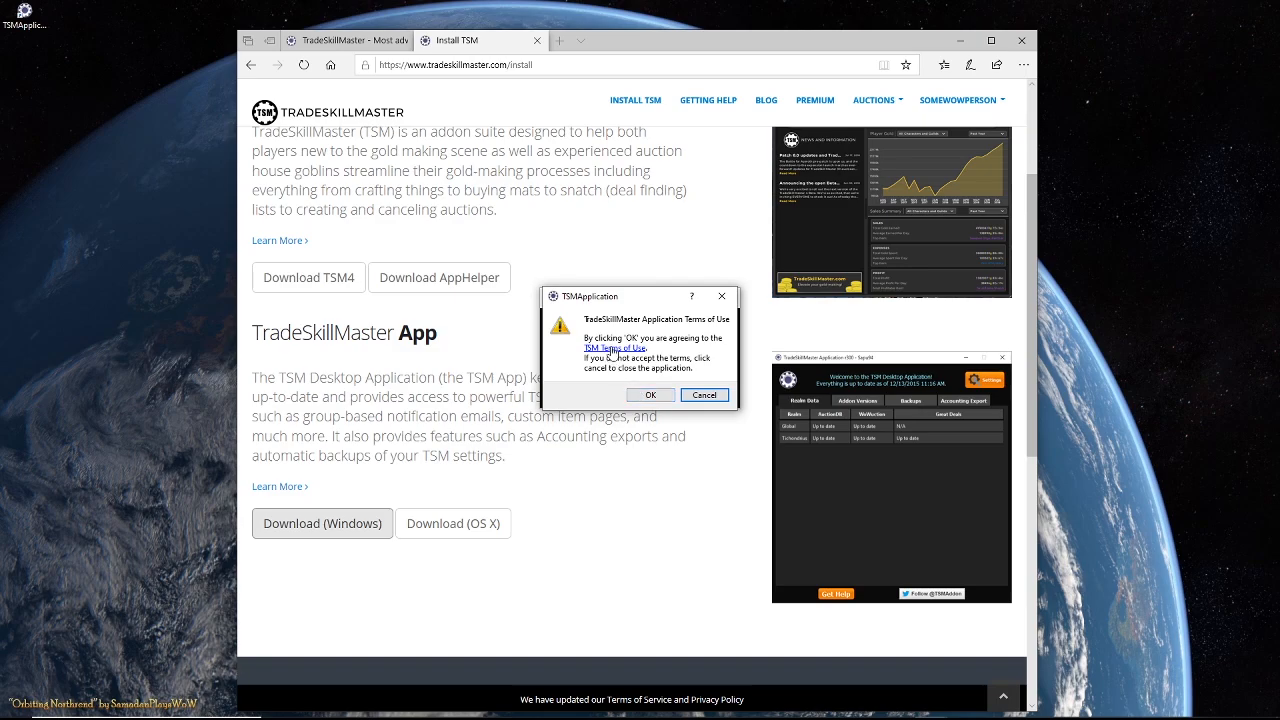
click(650, 394)
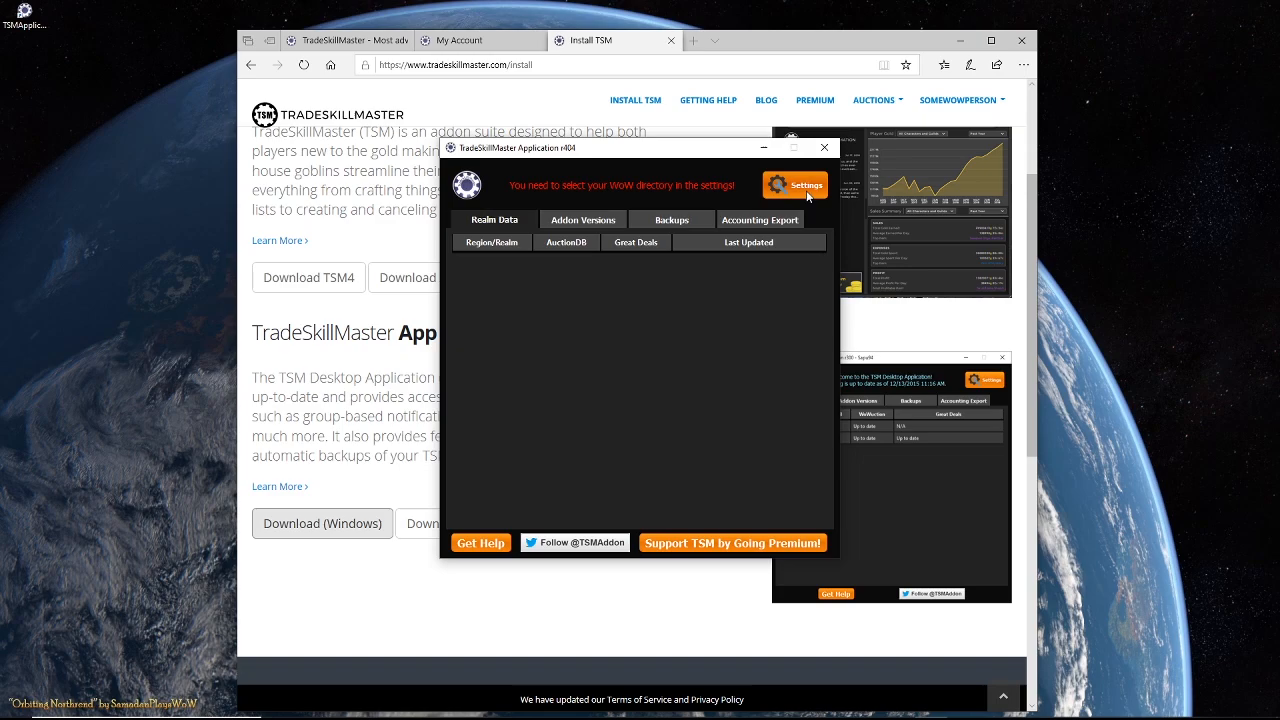
- Set the WoW directory to 'World of Warcraft - NA' and open the TradeSkillMaster_AppHelper page
click(795, 185)
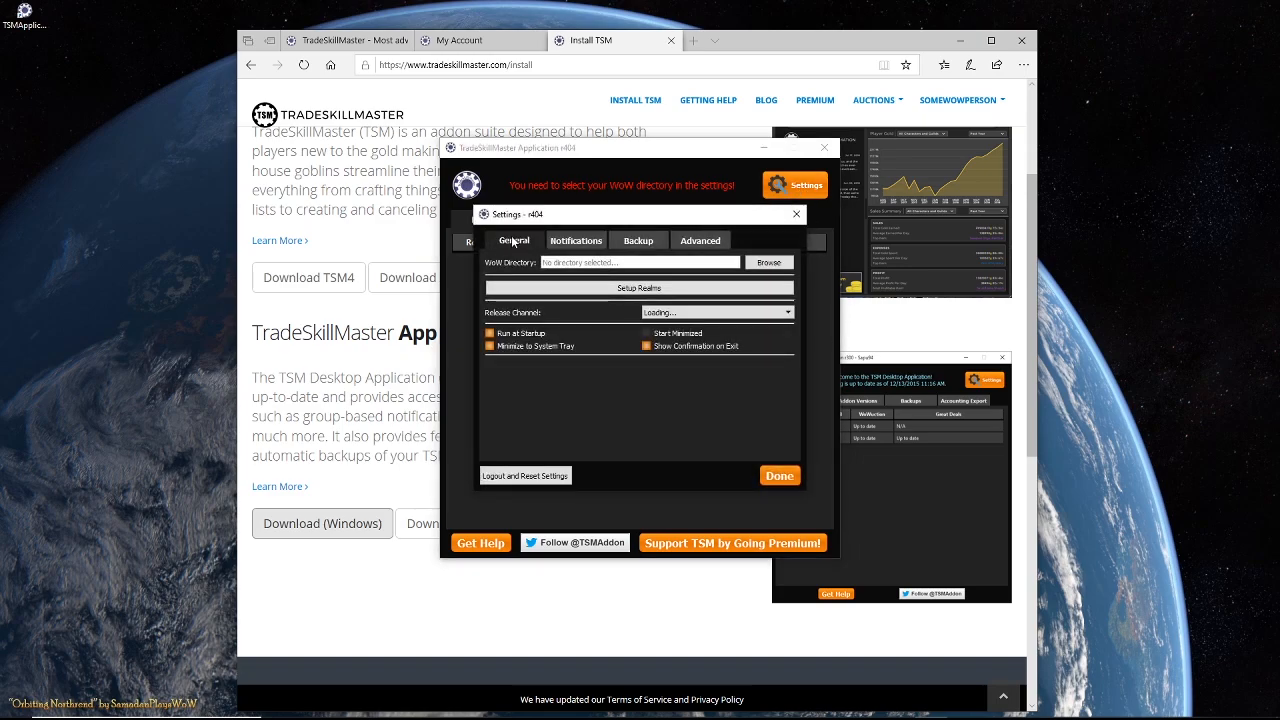
click(768, 262)
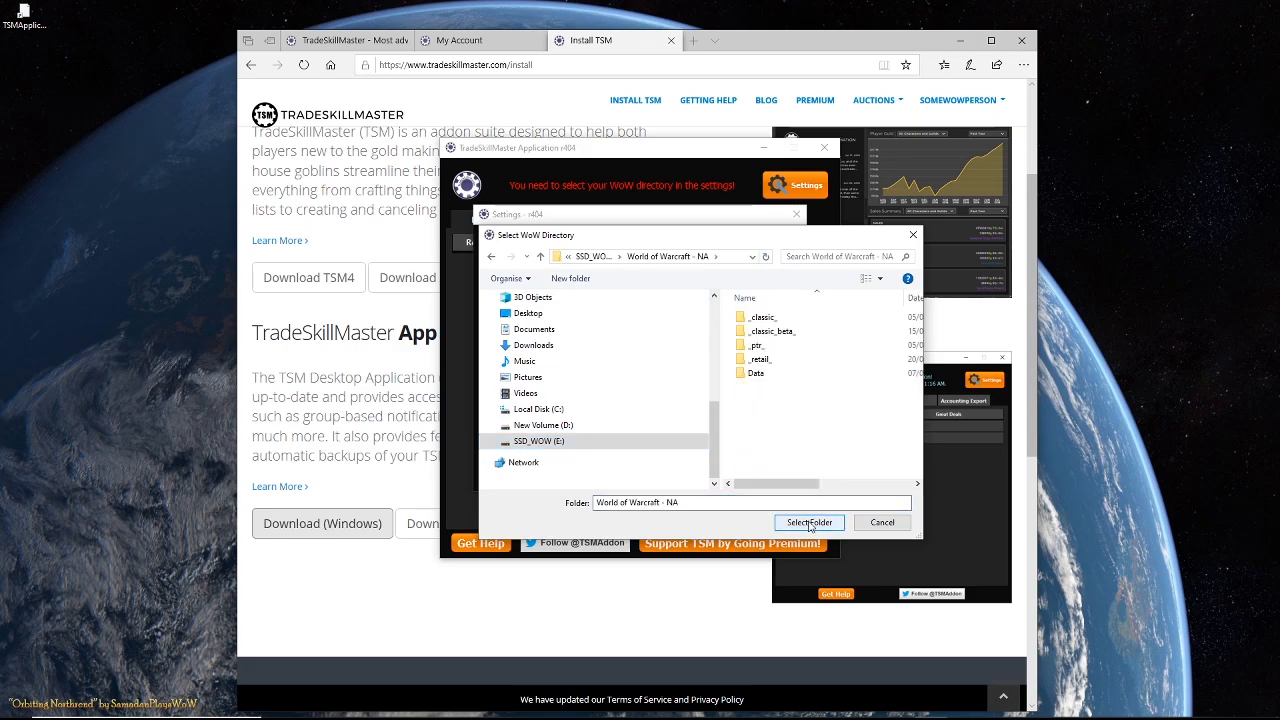
click(808, 522)
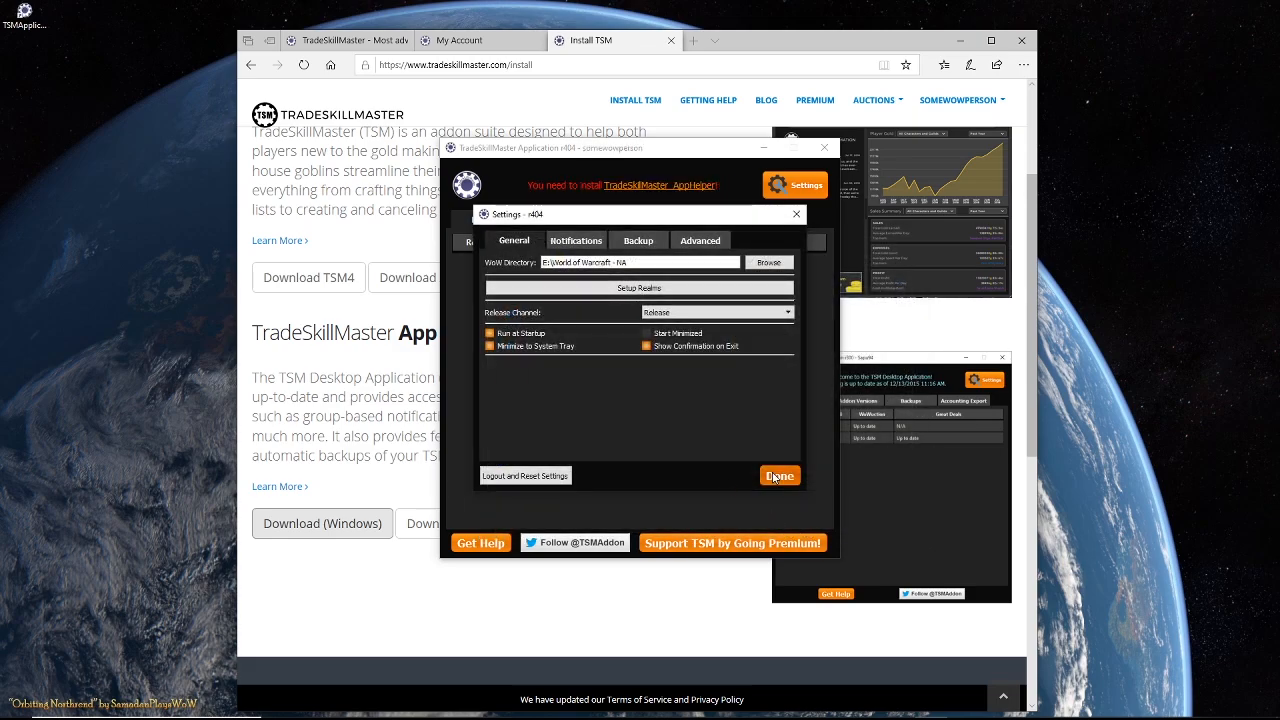
click(779, 475)
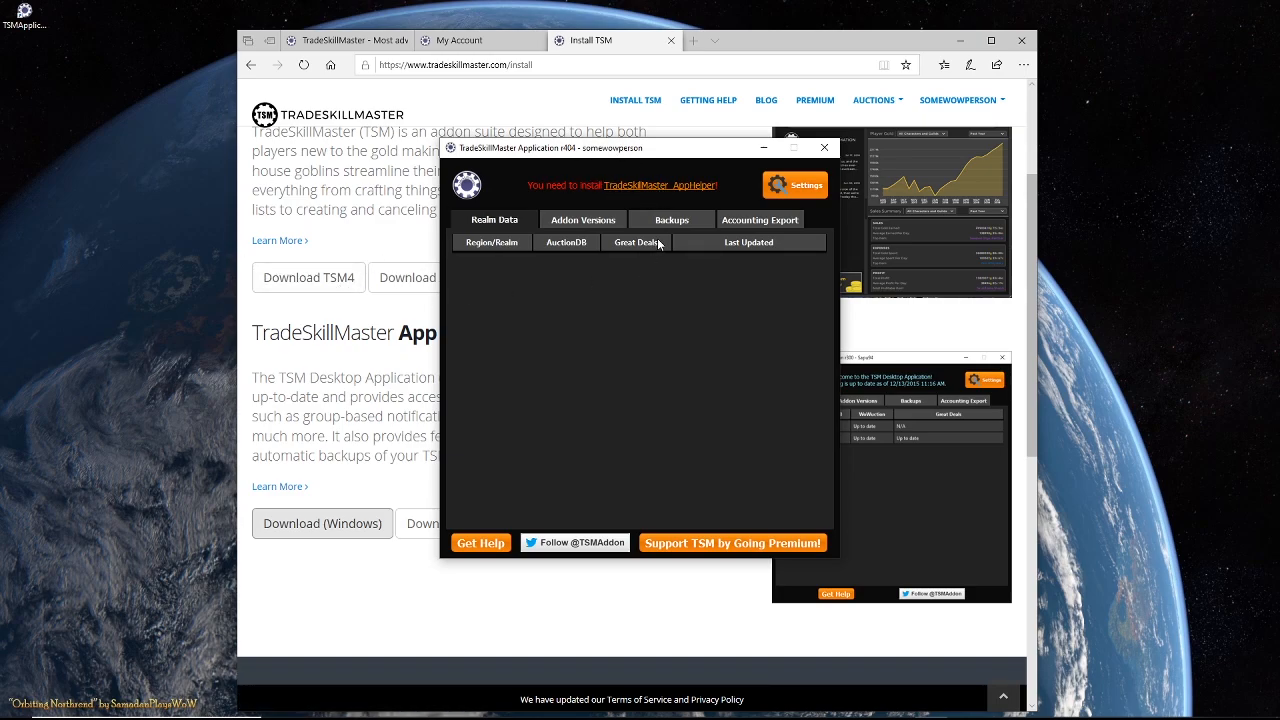
mouse_move(673, 192)
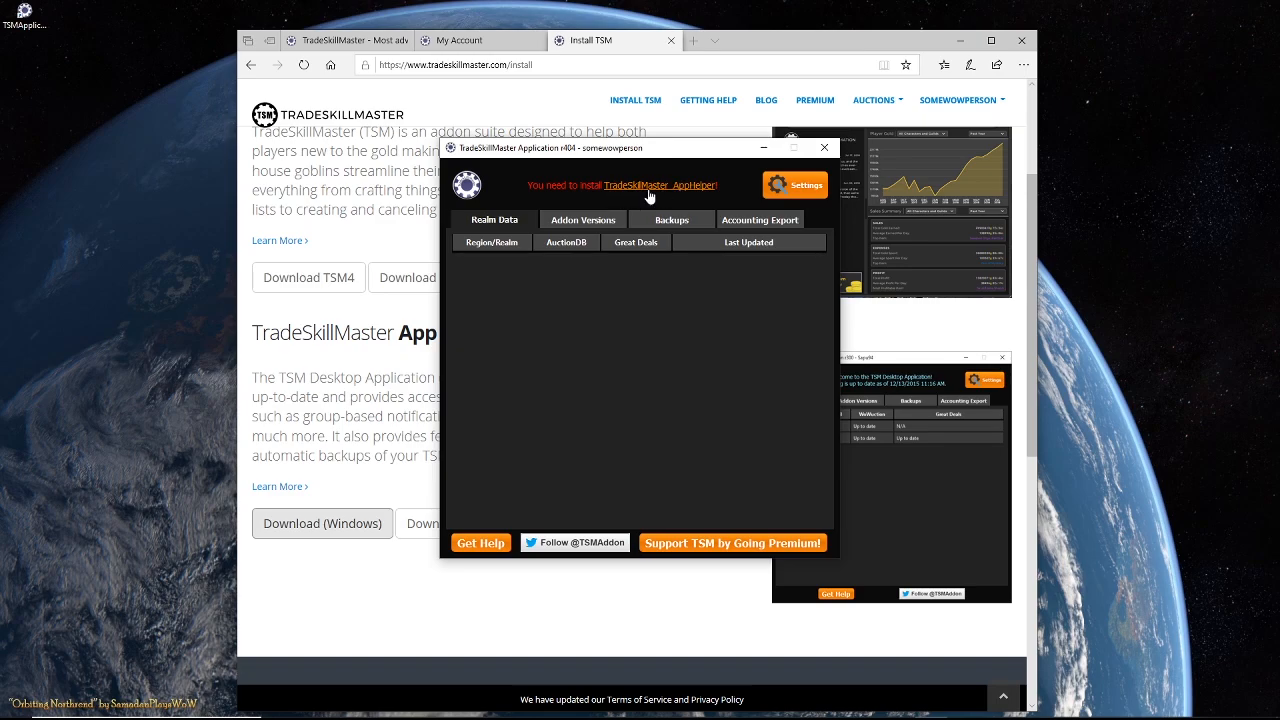
click(660, 185)
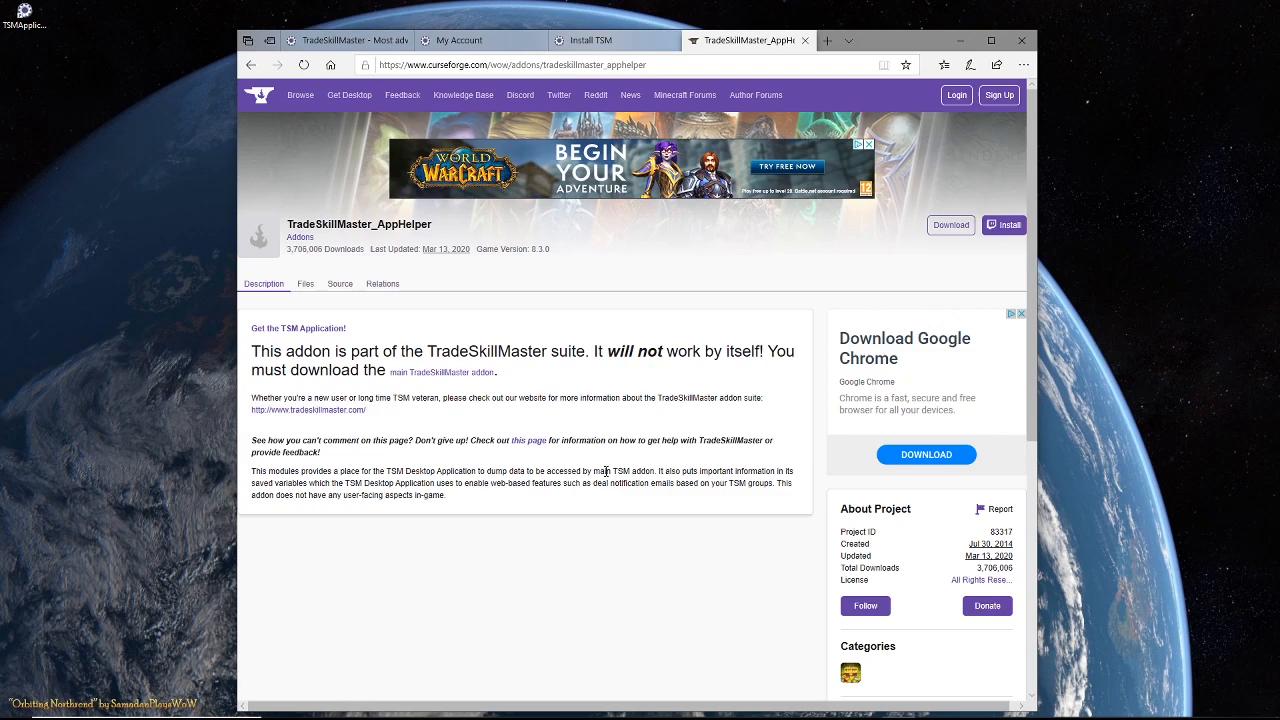
click(590, 40)
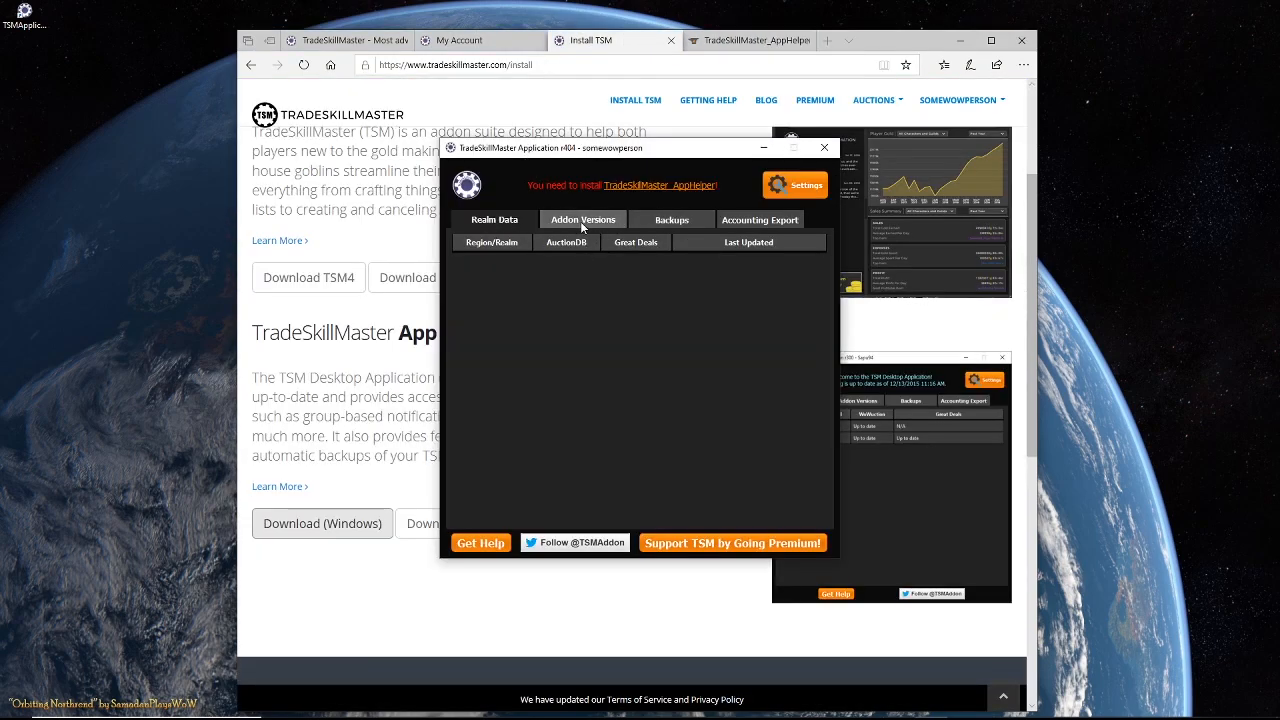
- Install TSM_AppHelper from the Addon Versions list's Not installed row
click(582, 219)
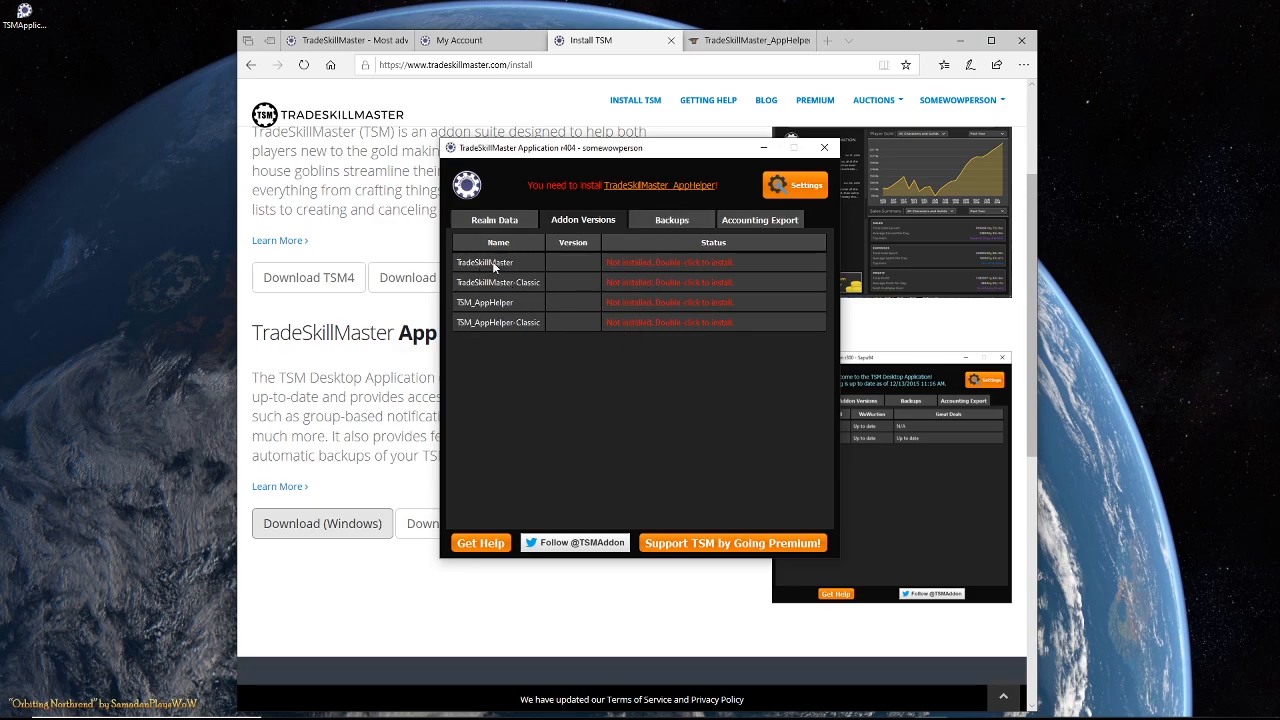
mouse_move(665, 305)
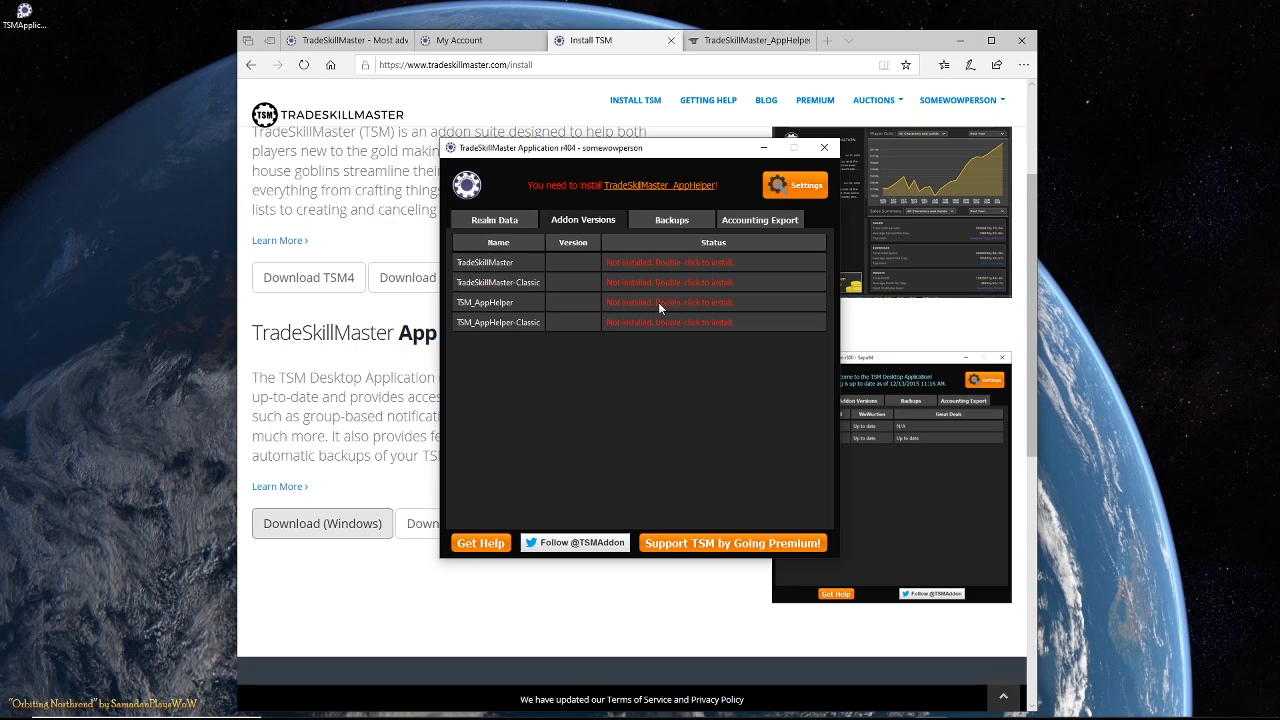
double_click(670, 302)
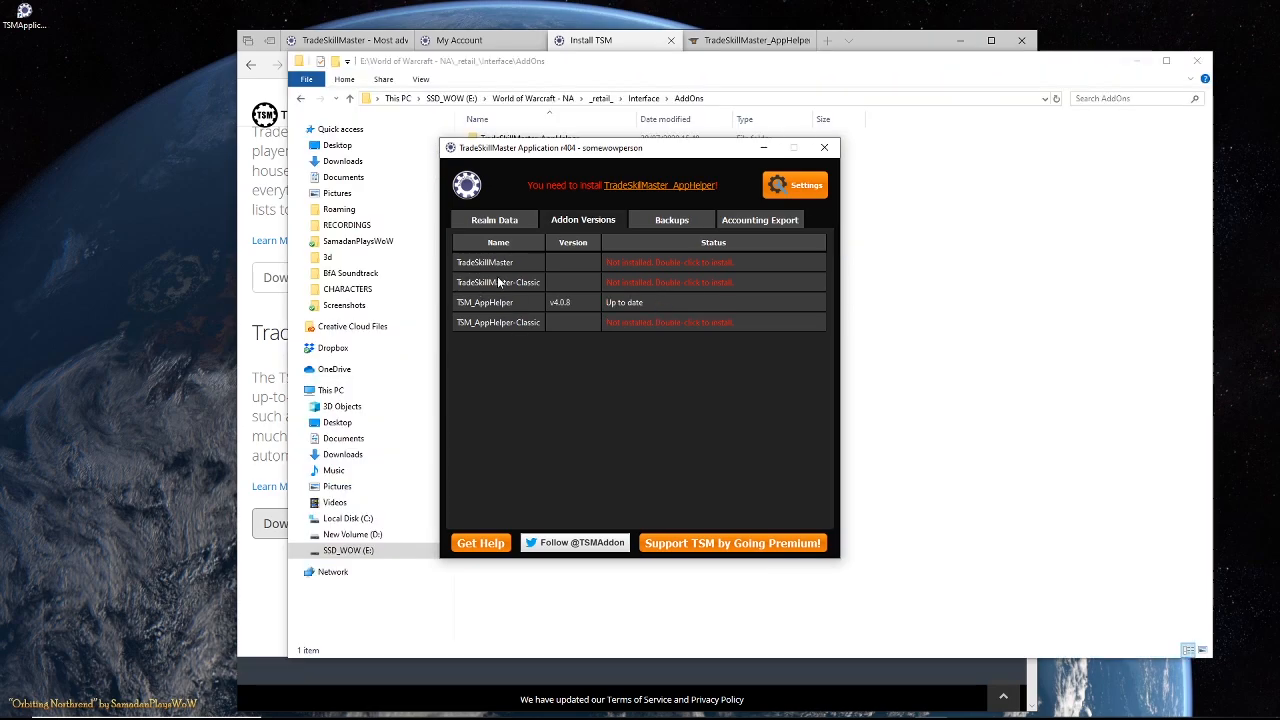
mouse_move(651, 266)
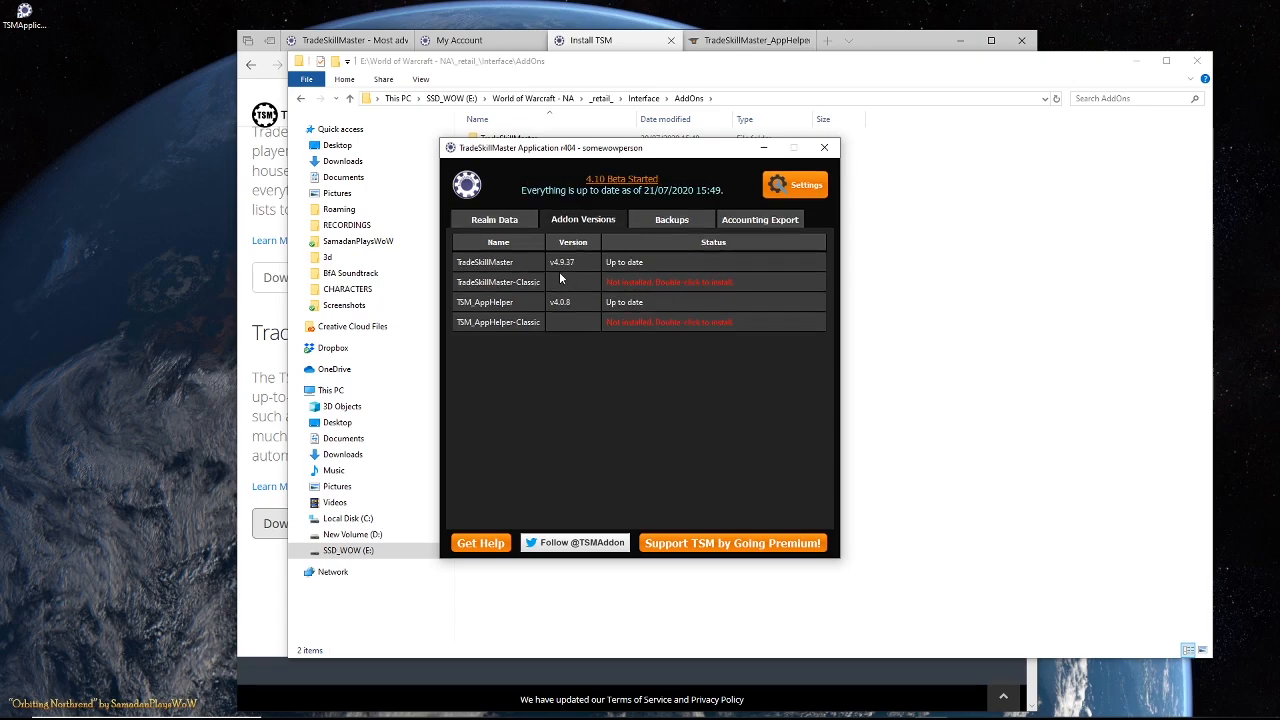
mouse_move(632, 280)
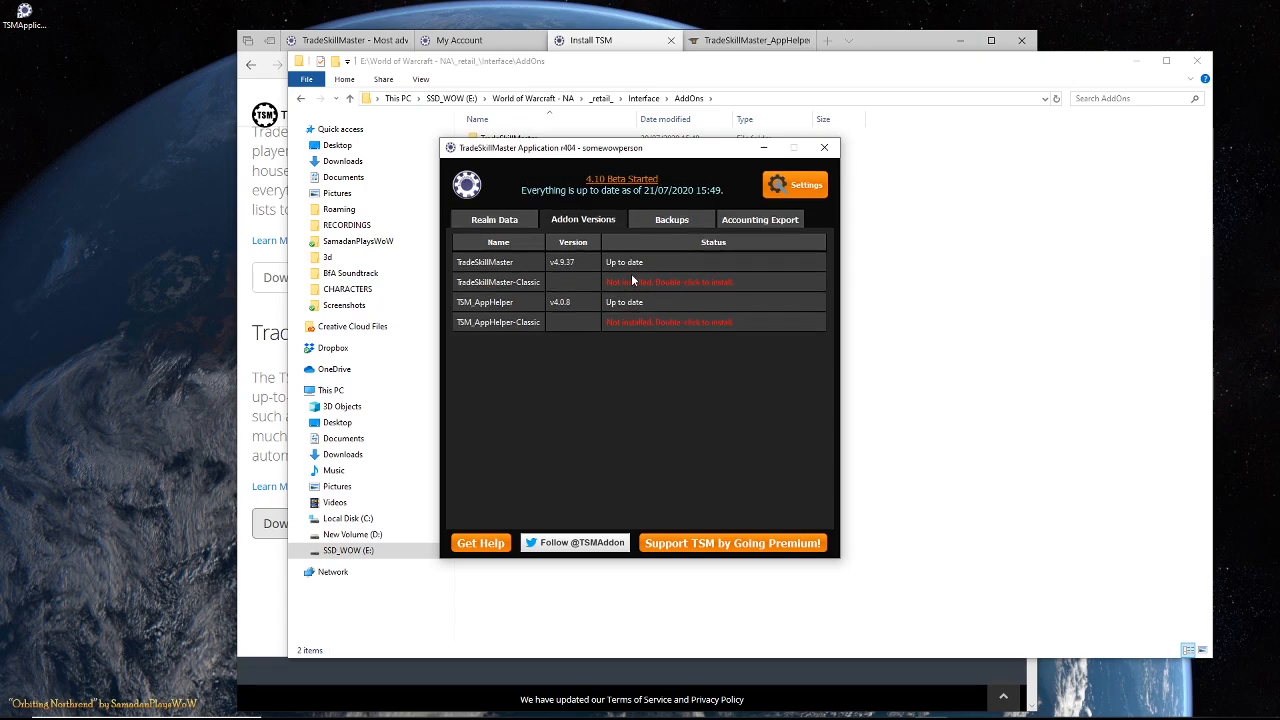
mouse_move(785, 273)
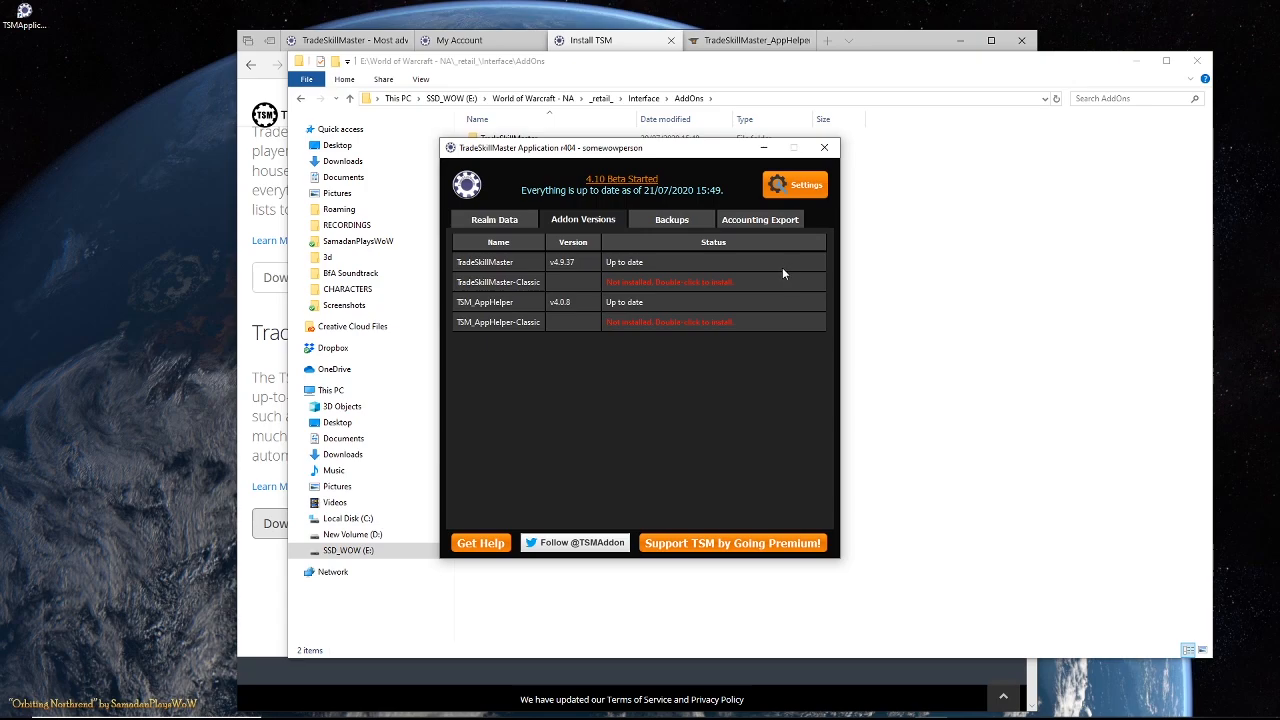
mouse_move(795, 184)
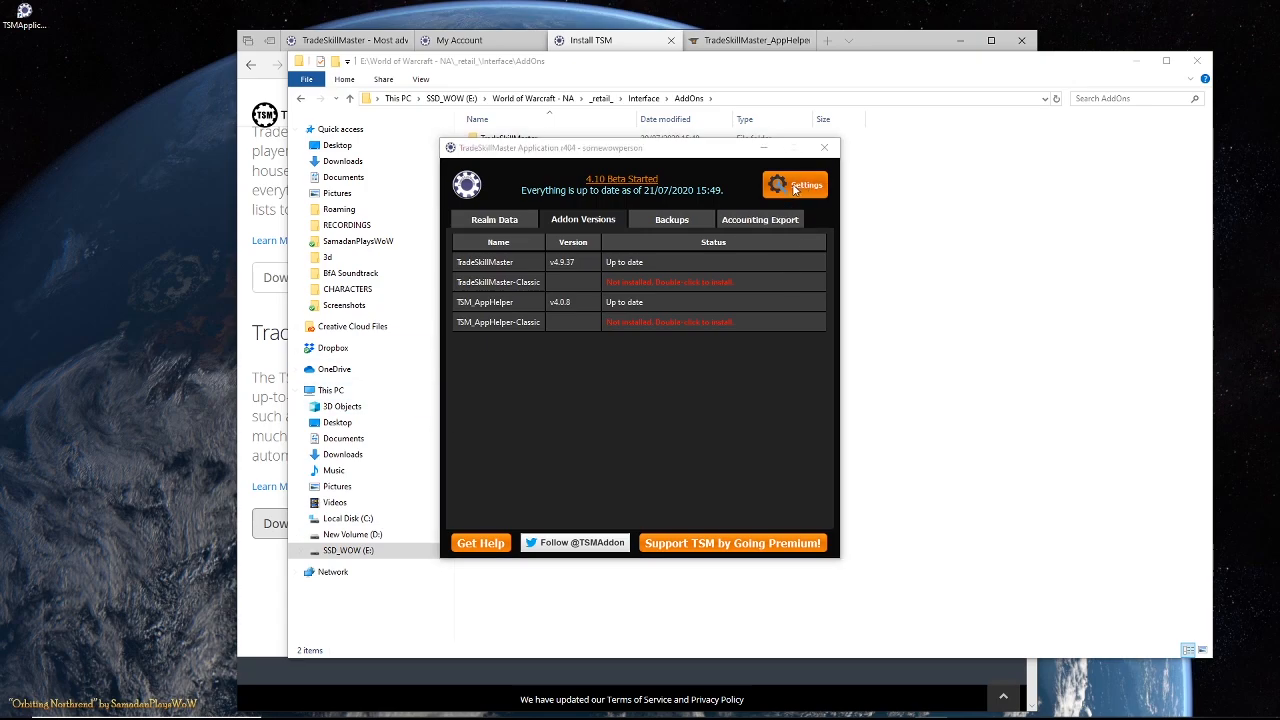
- Switch the release channel in settings to 4.10 Beta
click(795, 184)
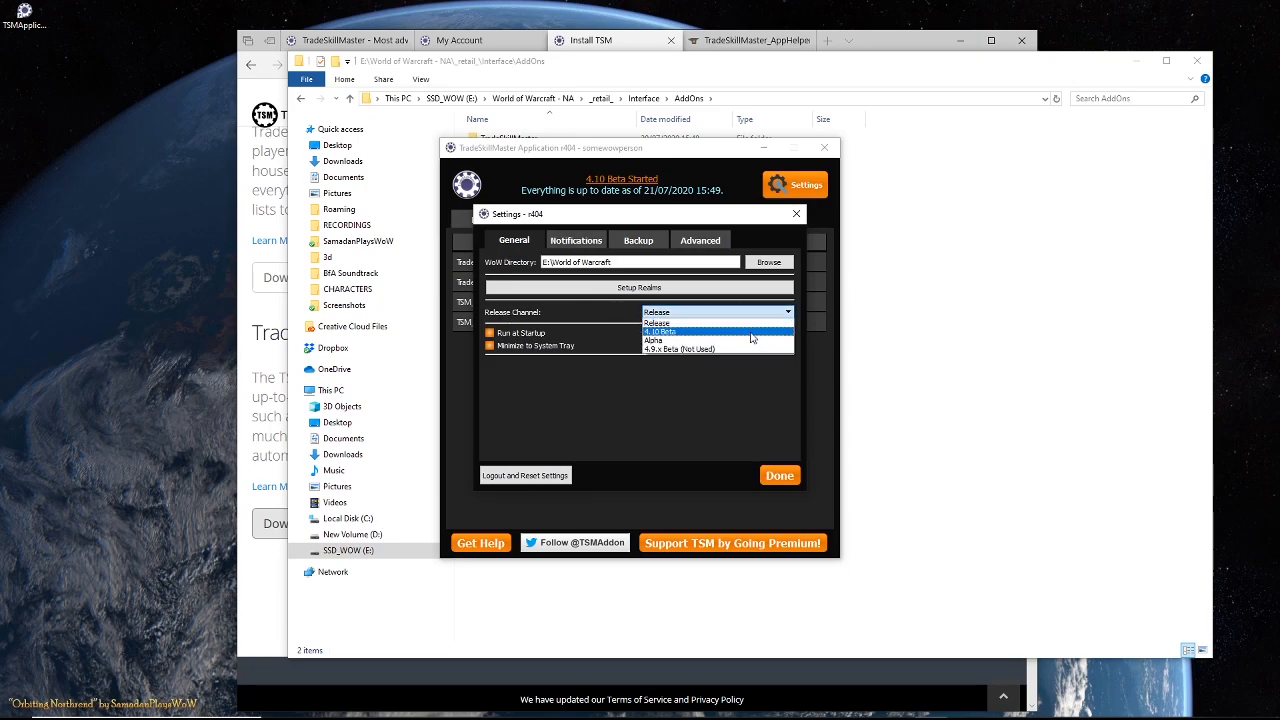
click(656, 322)
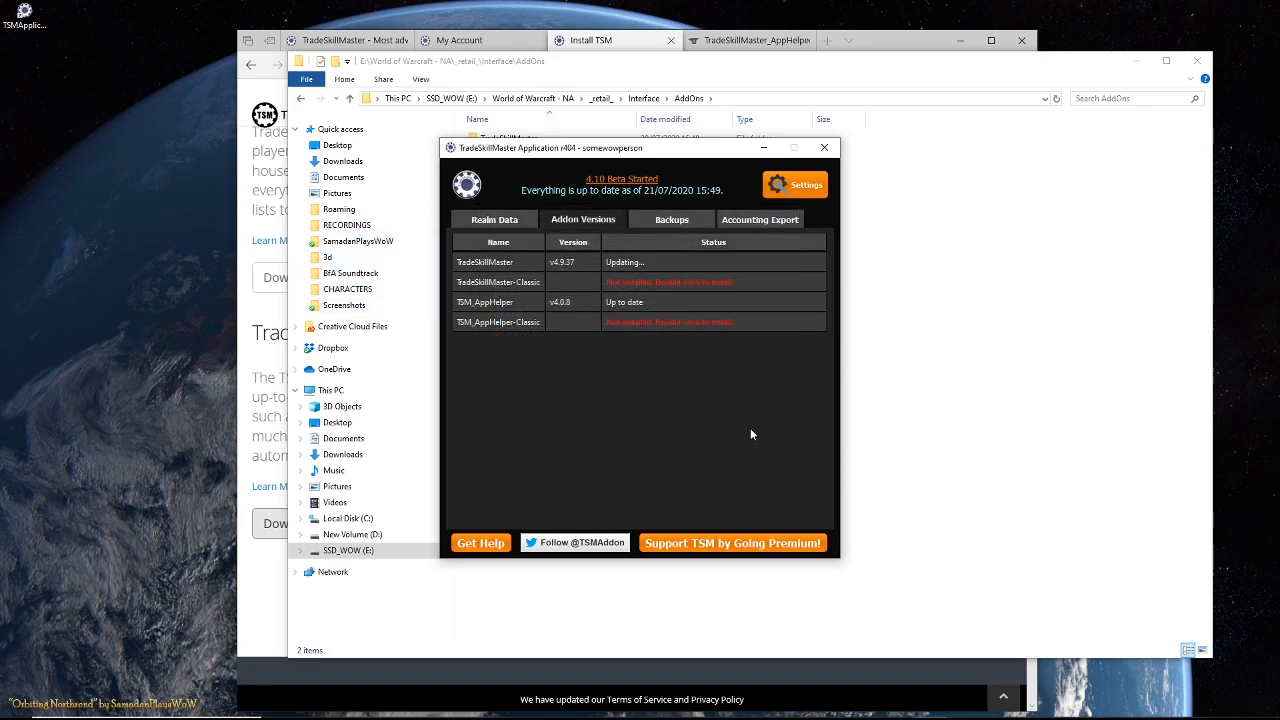
mouse_move(652, 324)
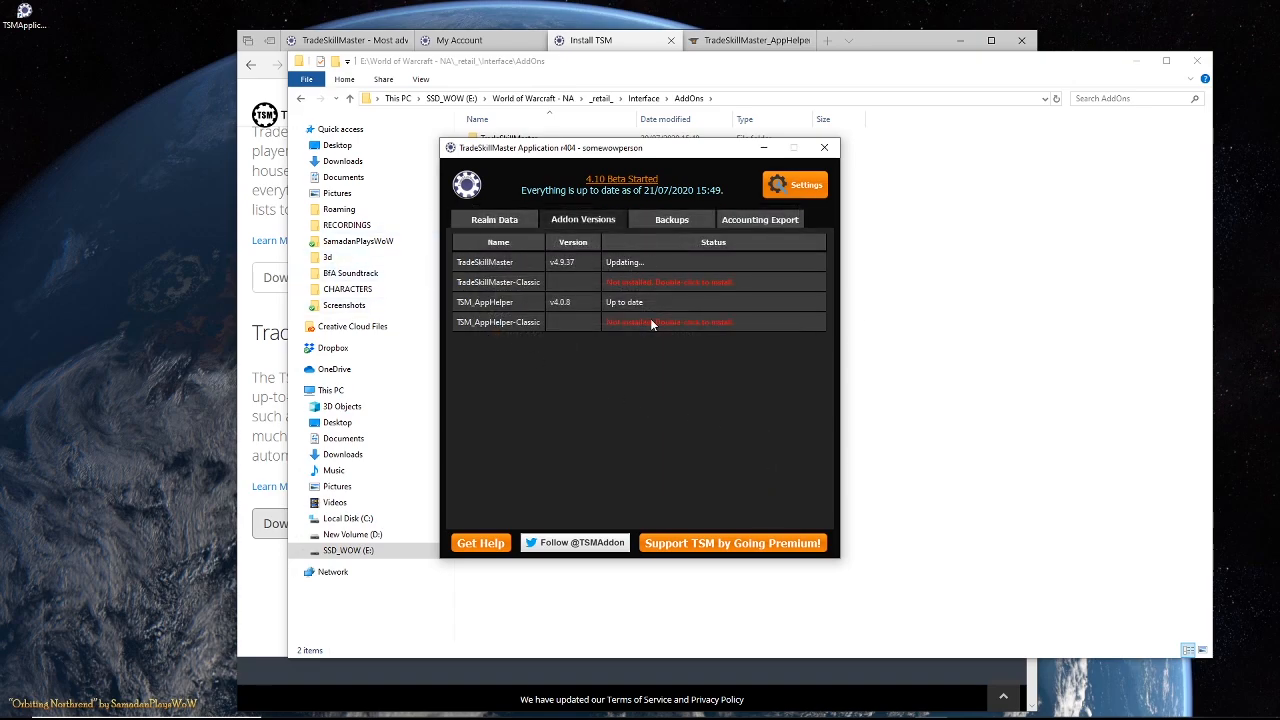
- View stored backups, then open the backup folder from Settings > Backup
click(671, 219)
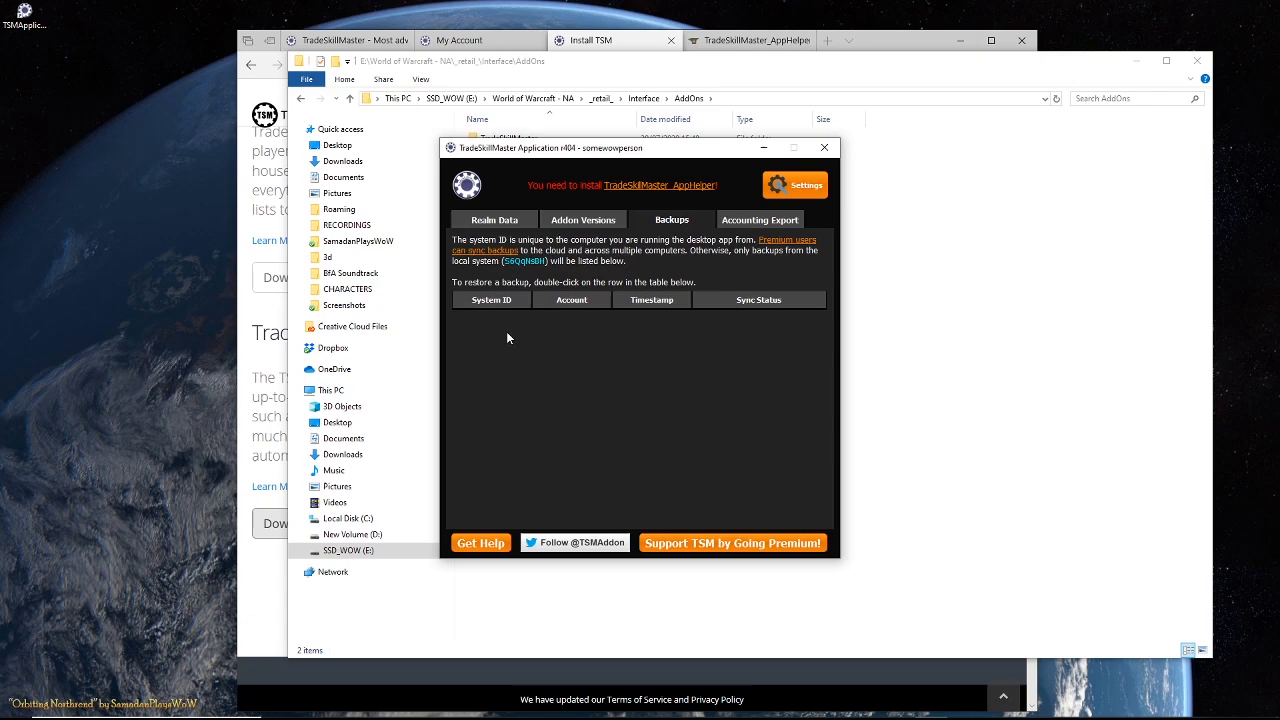
mouse_move(635, 344)
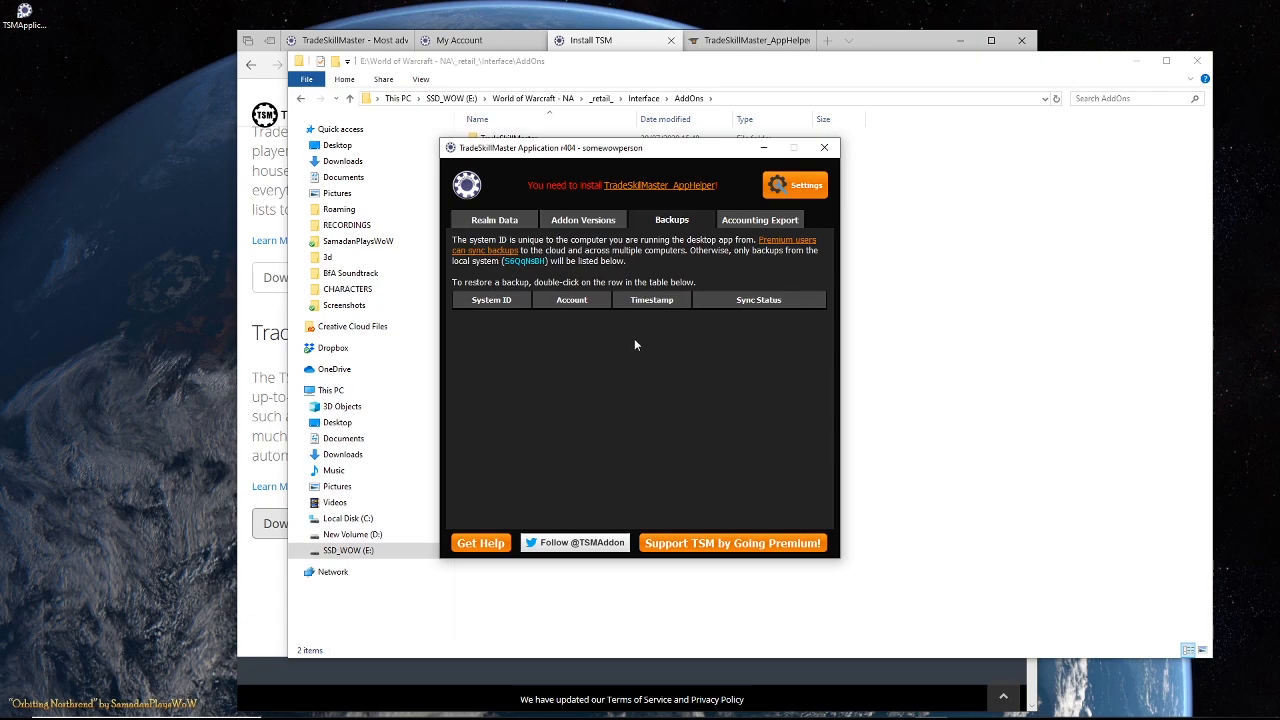
mouse_move(704, 401)
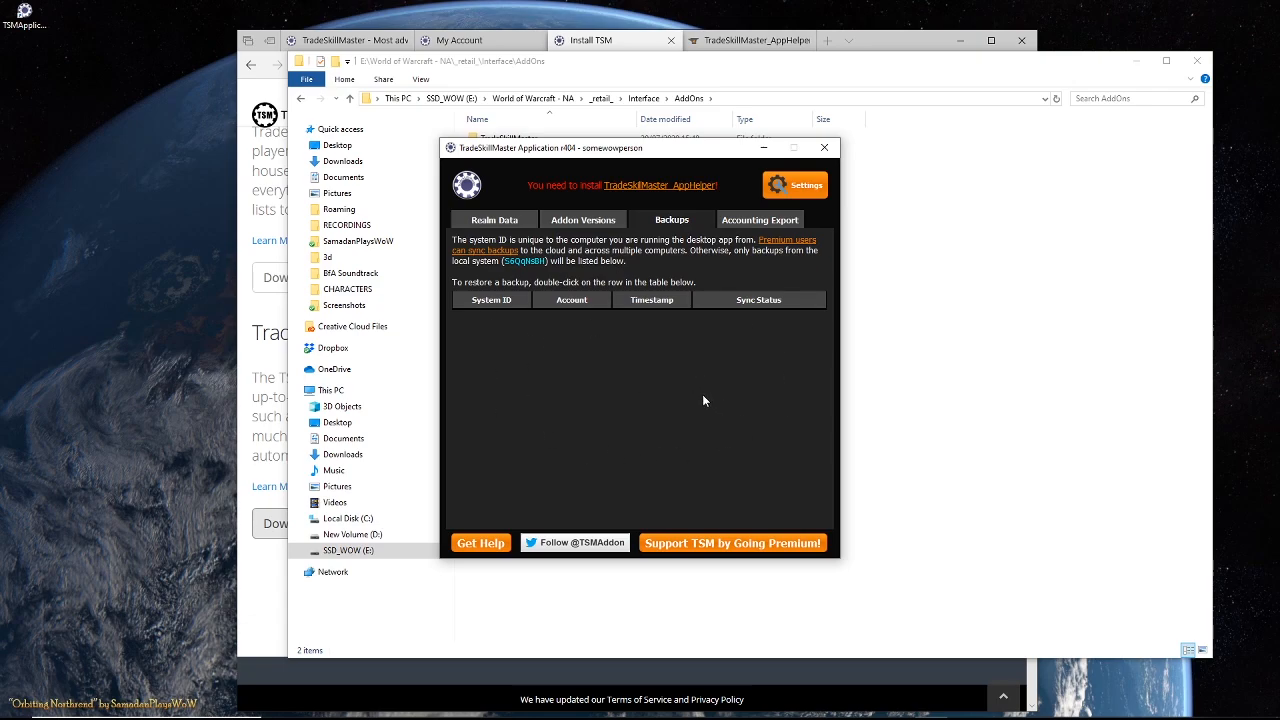
mouse_move(520, 287)
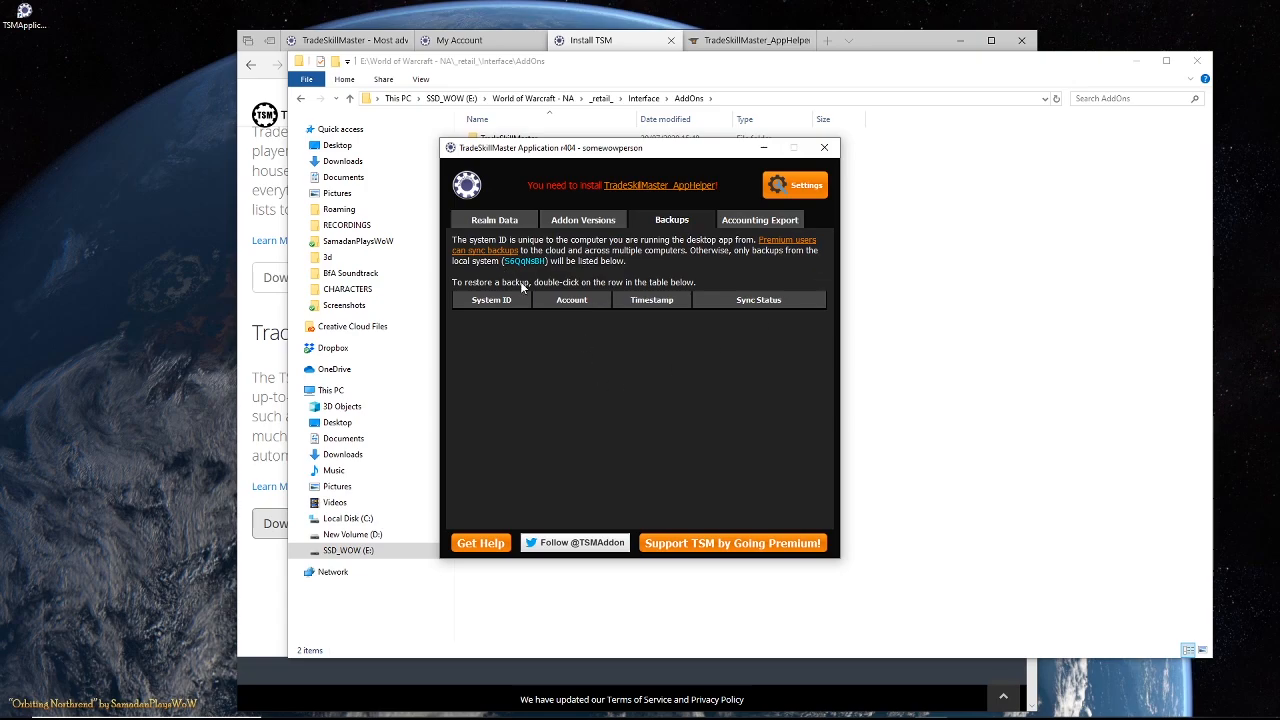
click(795, 185)
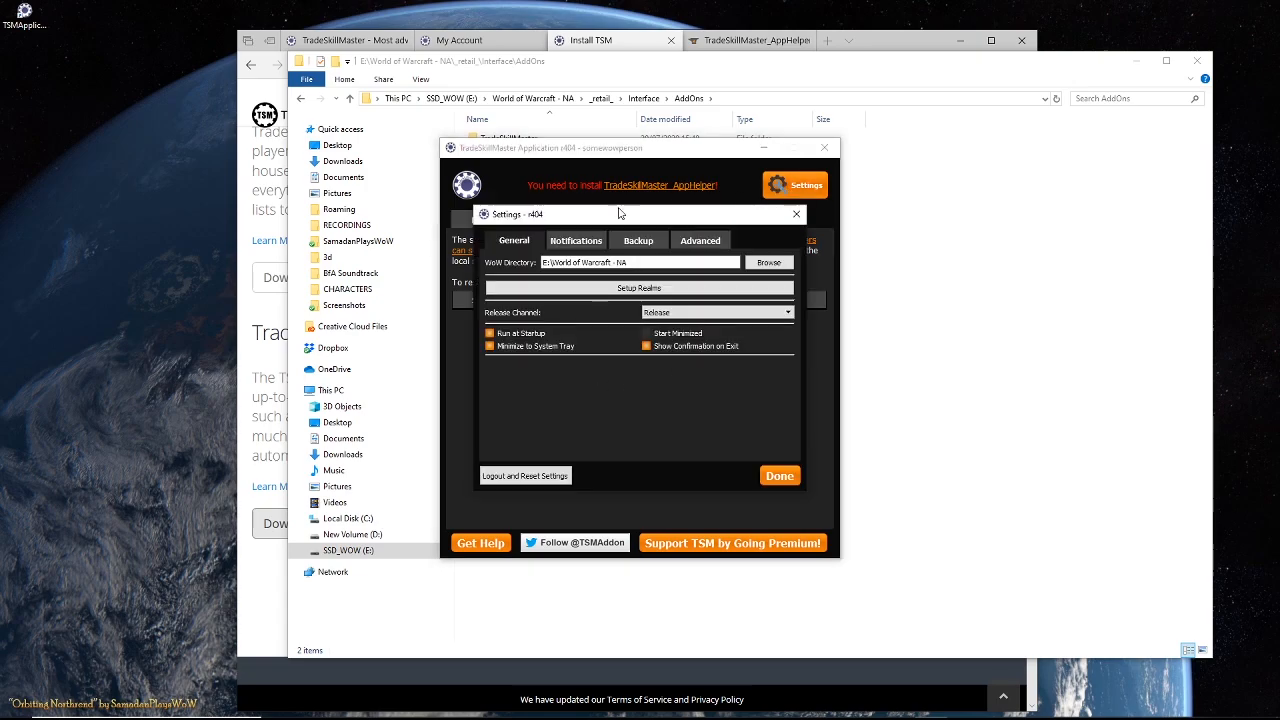
click(638, 240)
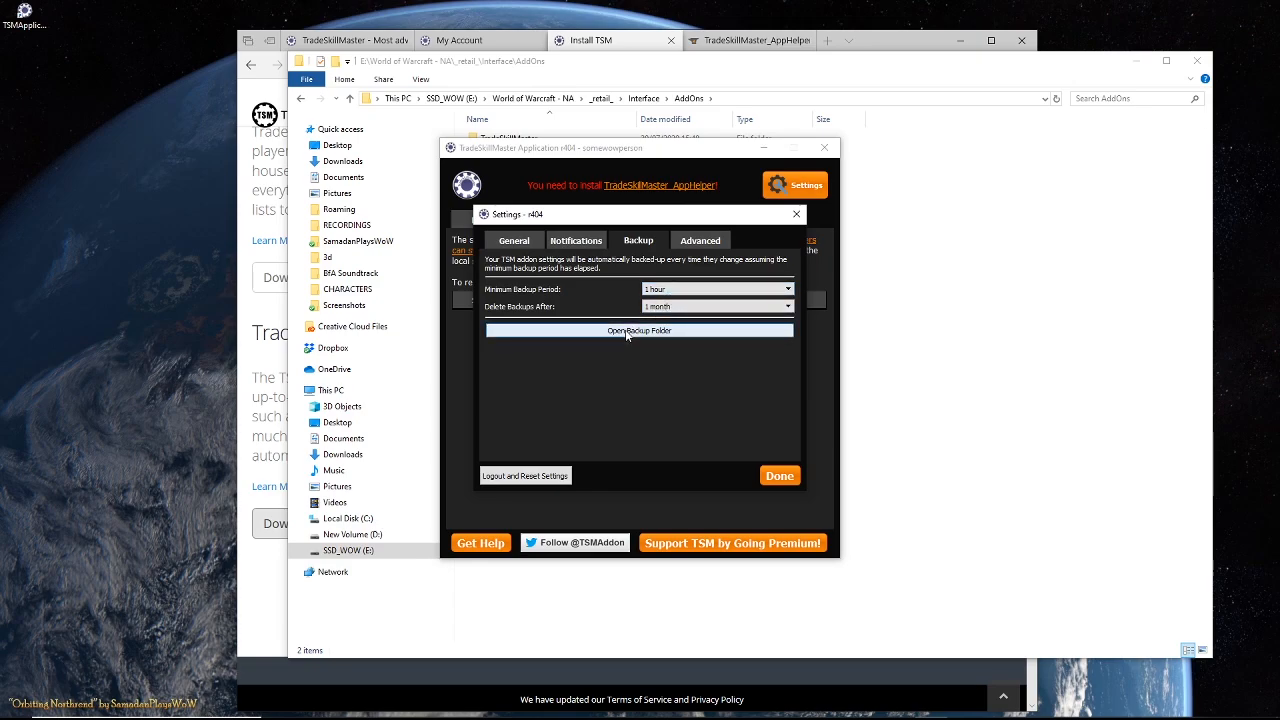
click(639, 330)
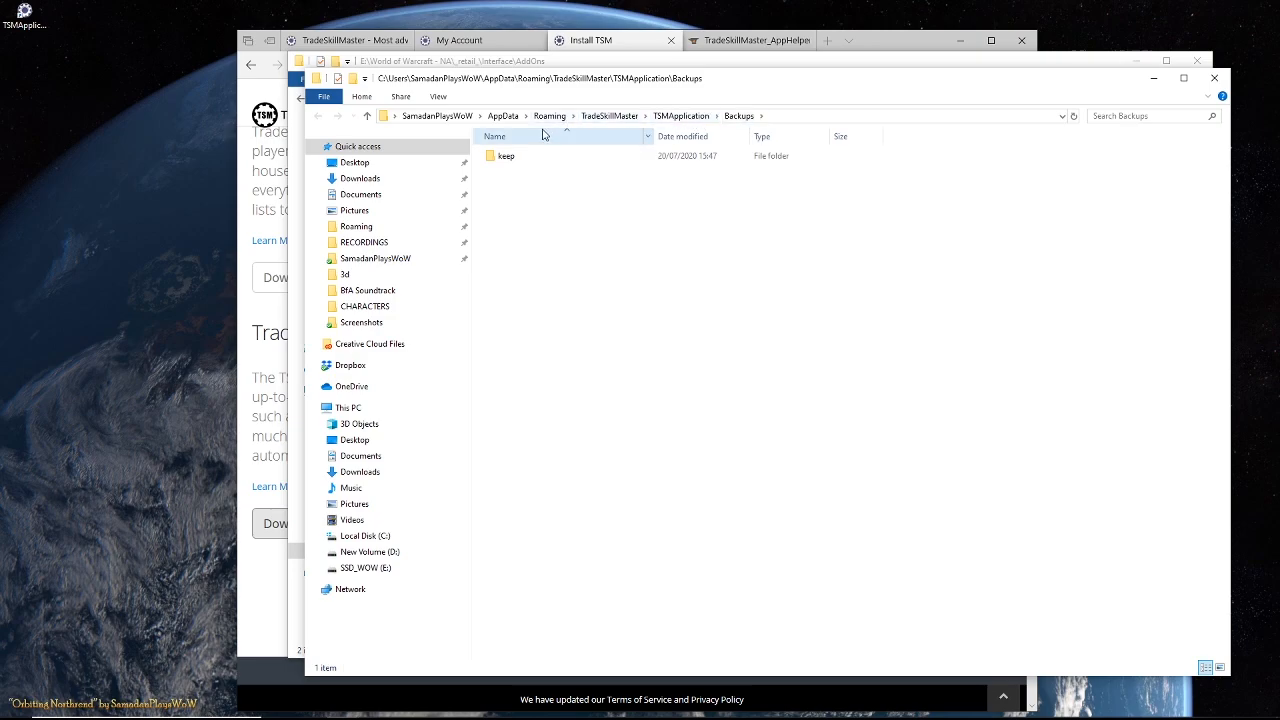
mouse_move(756, 407)
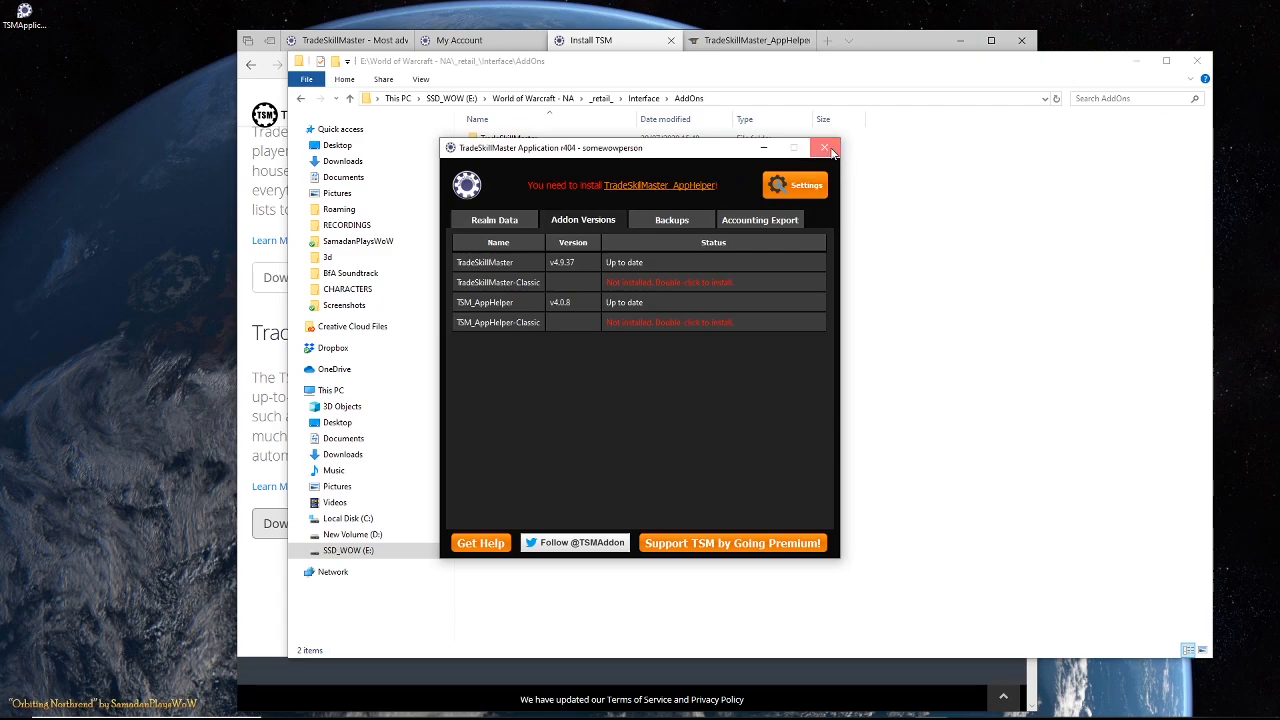
- Close the app window and view the installed addon versions
click(823, 147)
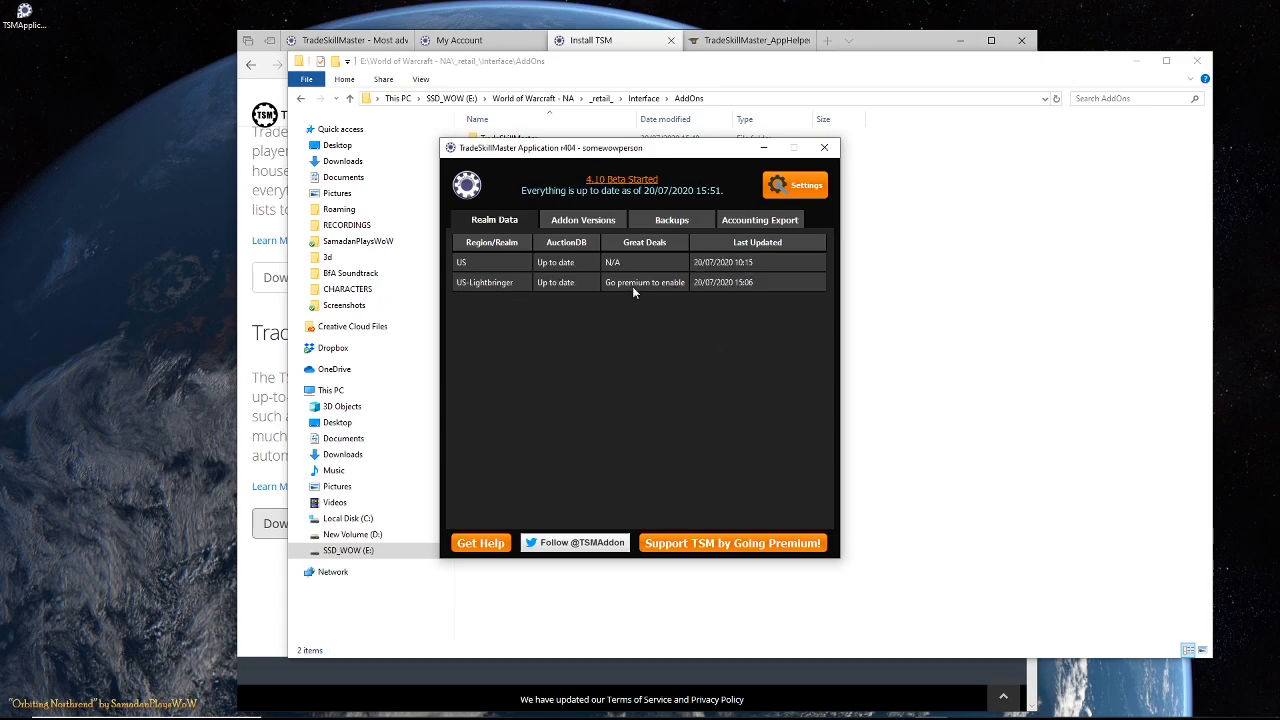
mouse_move(530, 288)
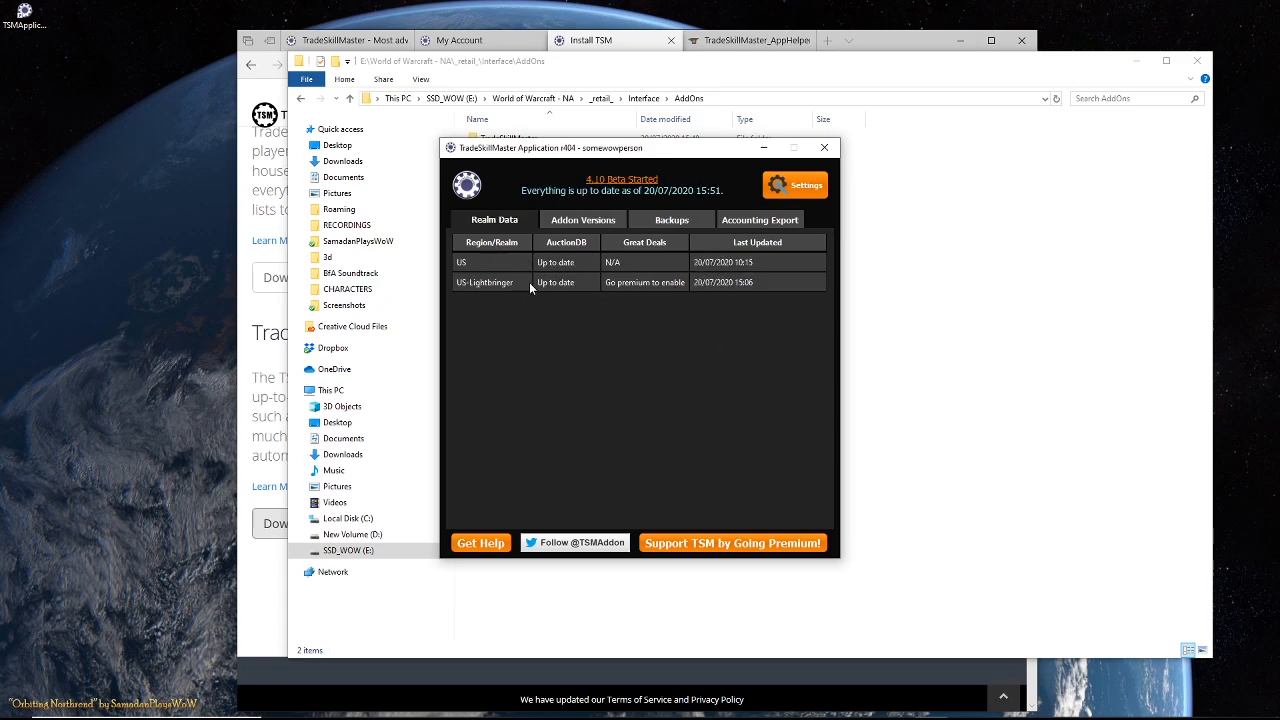
mouse_move(632, 291)
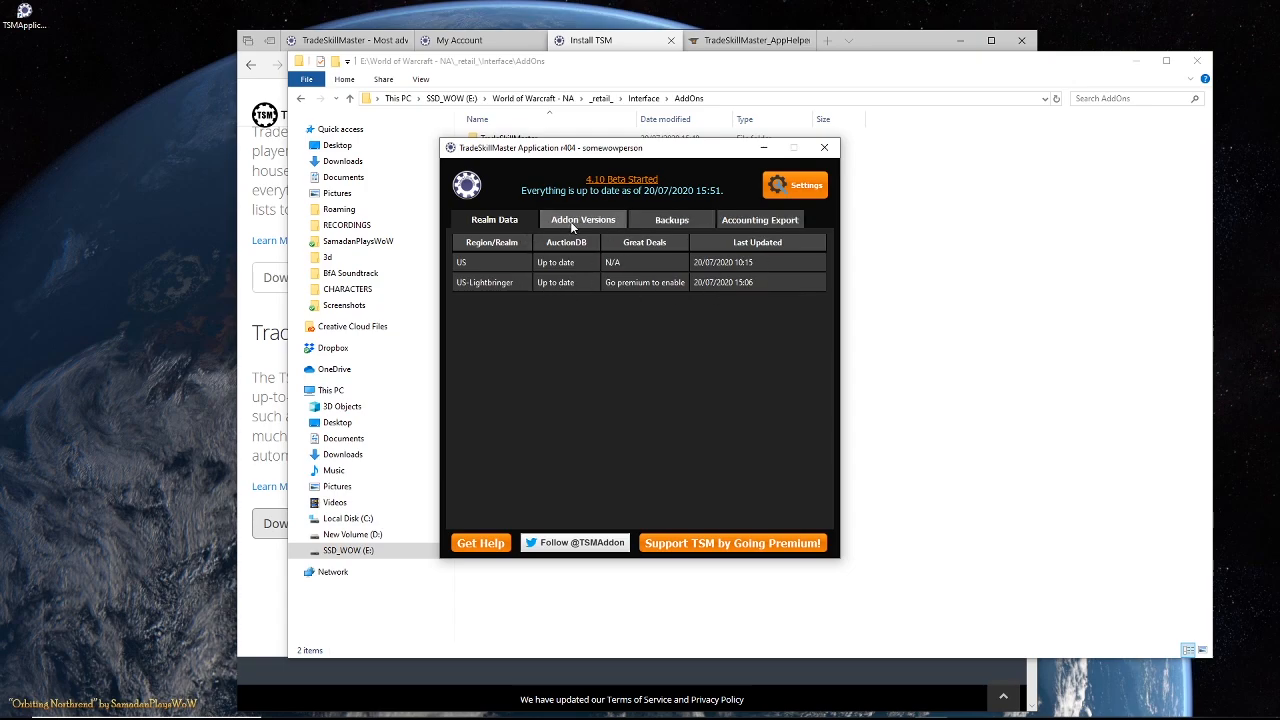
click(582, 219)
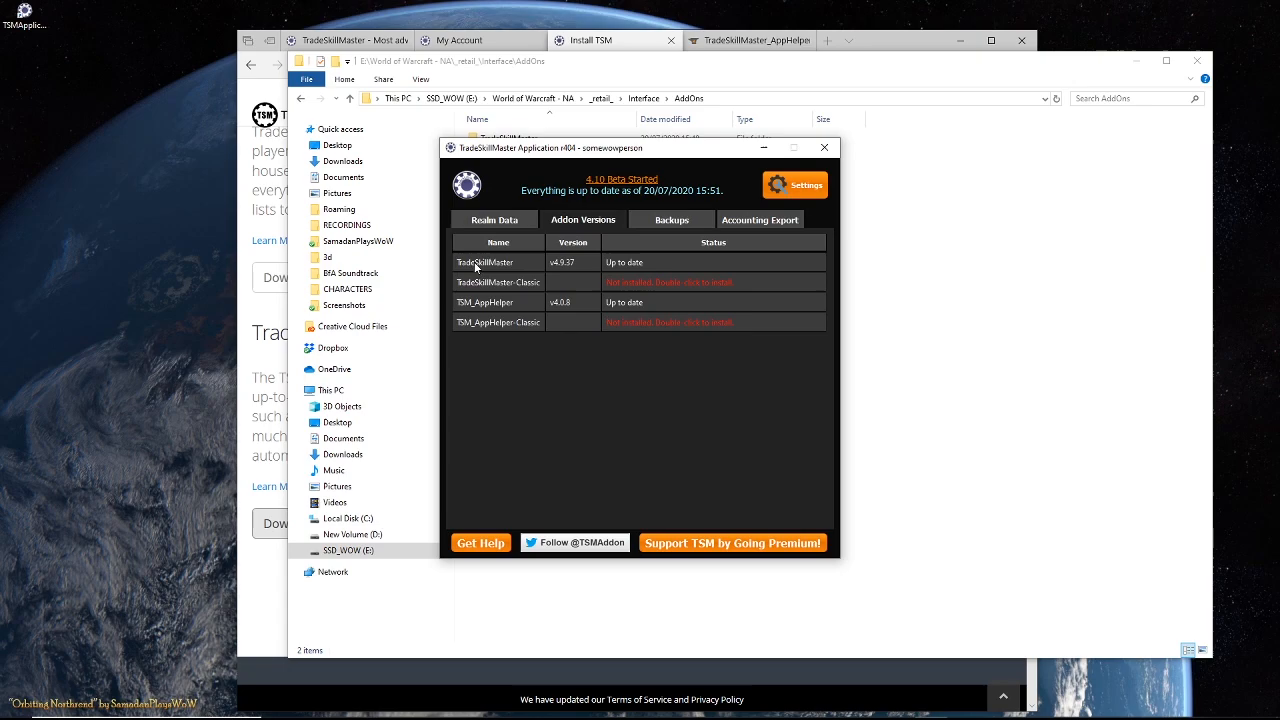
mouse_move(648, 266)
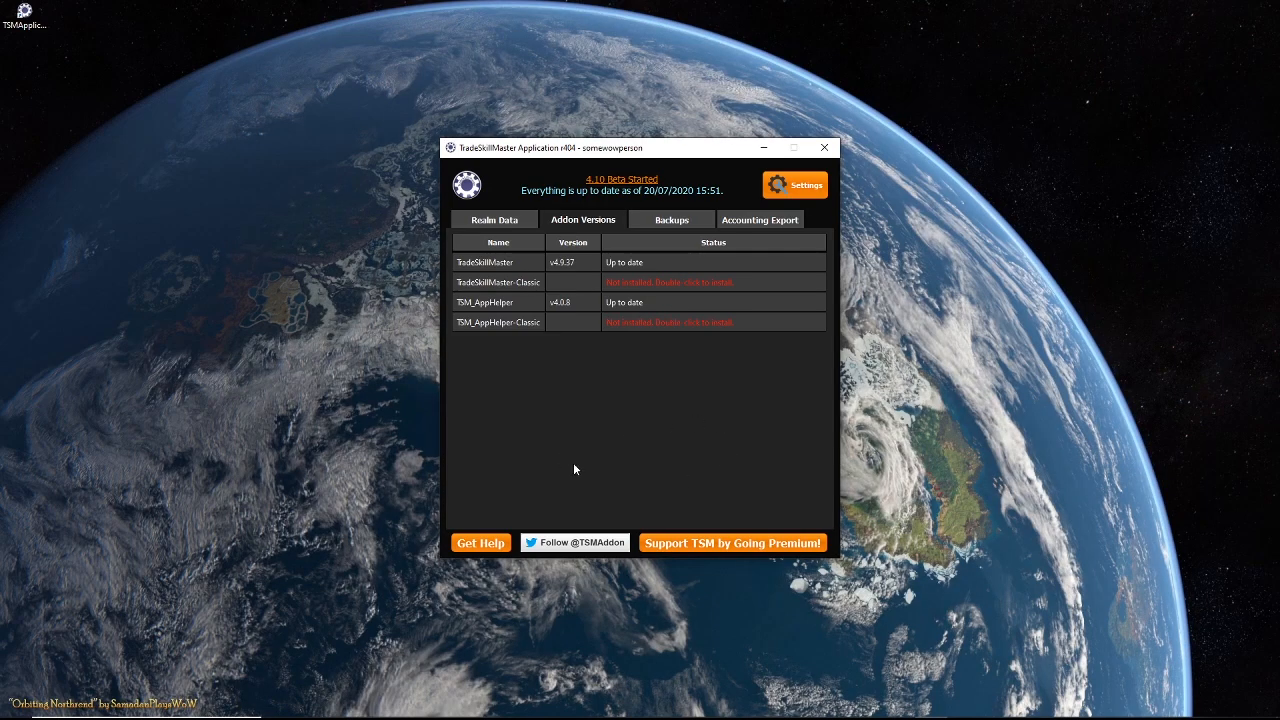
mouse_move(970, 188)
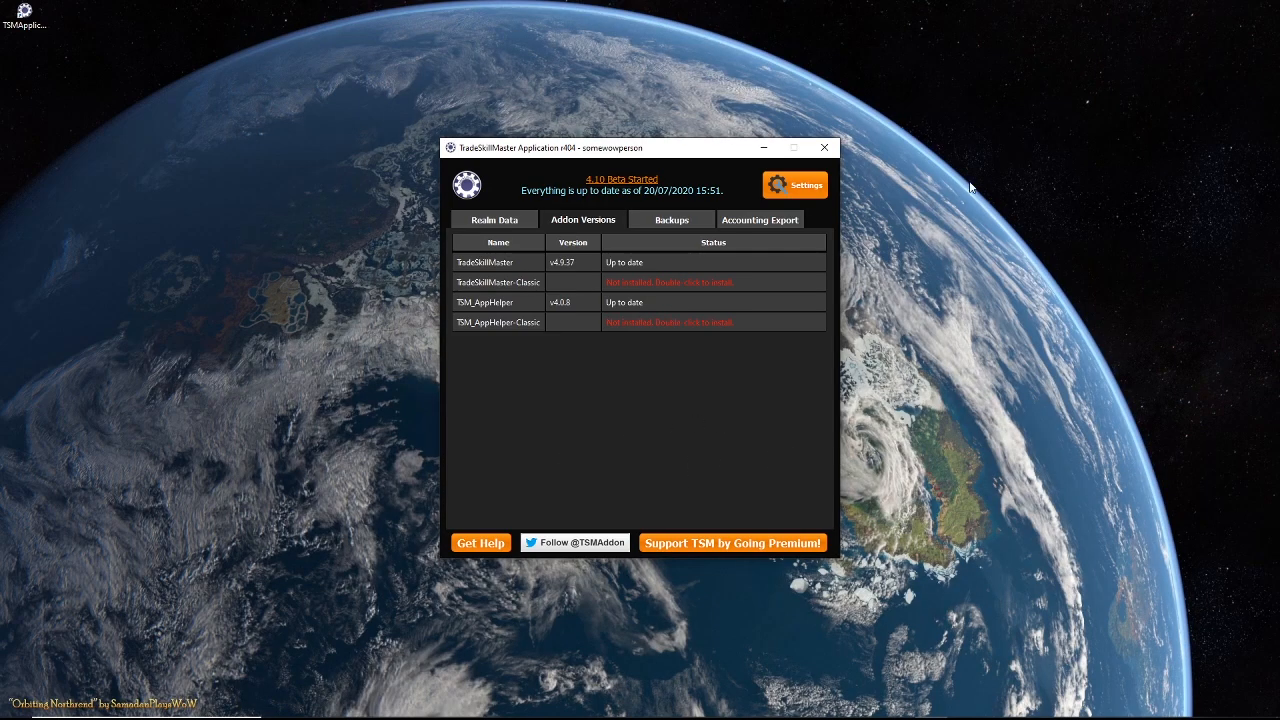
mouse_move(1004, 261)
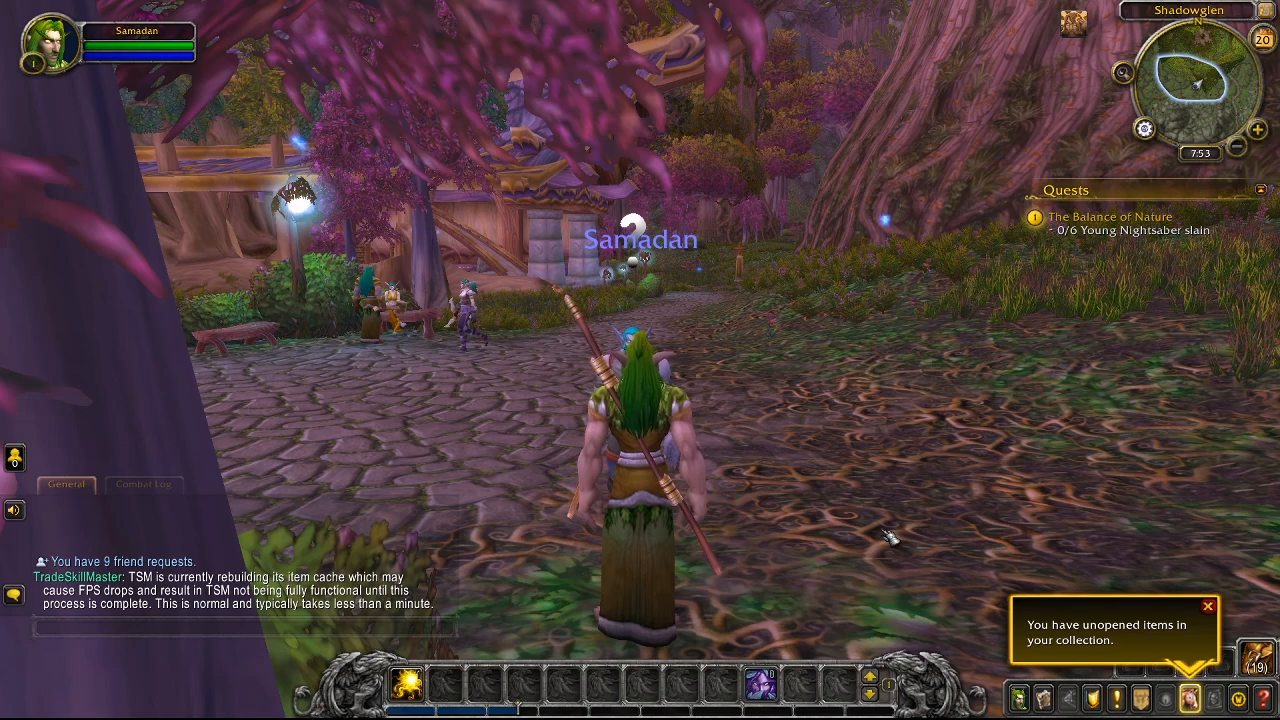
- Check both TradeSkillMaster addons in the in-game AddOns list and accept with Okay
key(Escape)
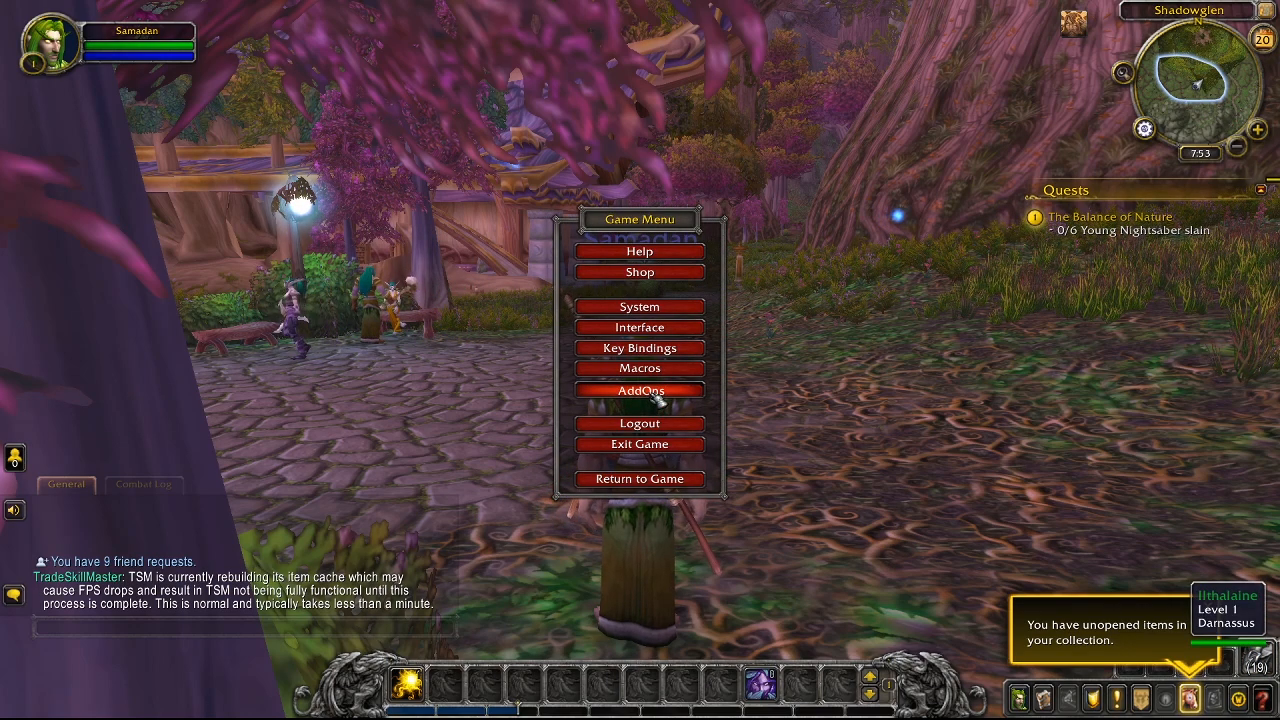
click(639, 390)
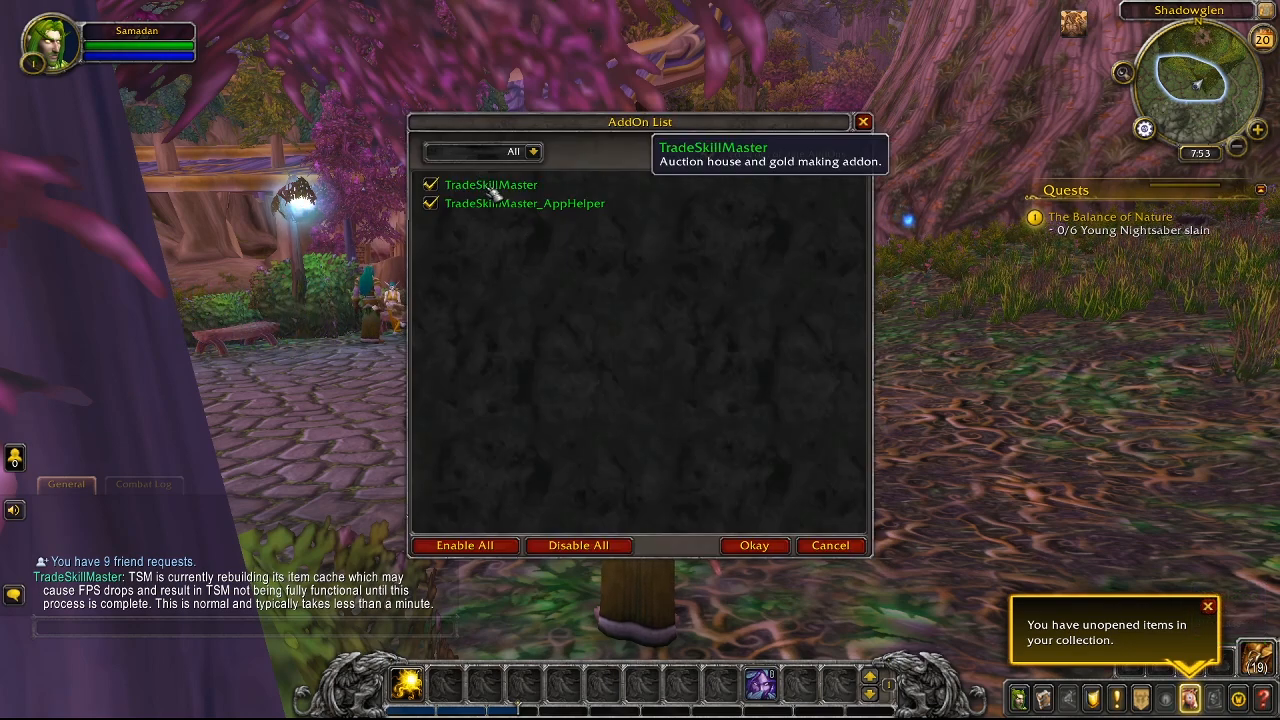
mouse_move(527, 281)
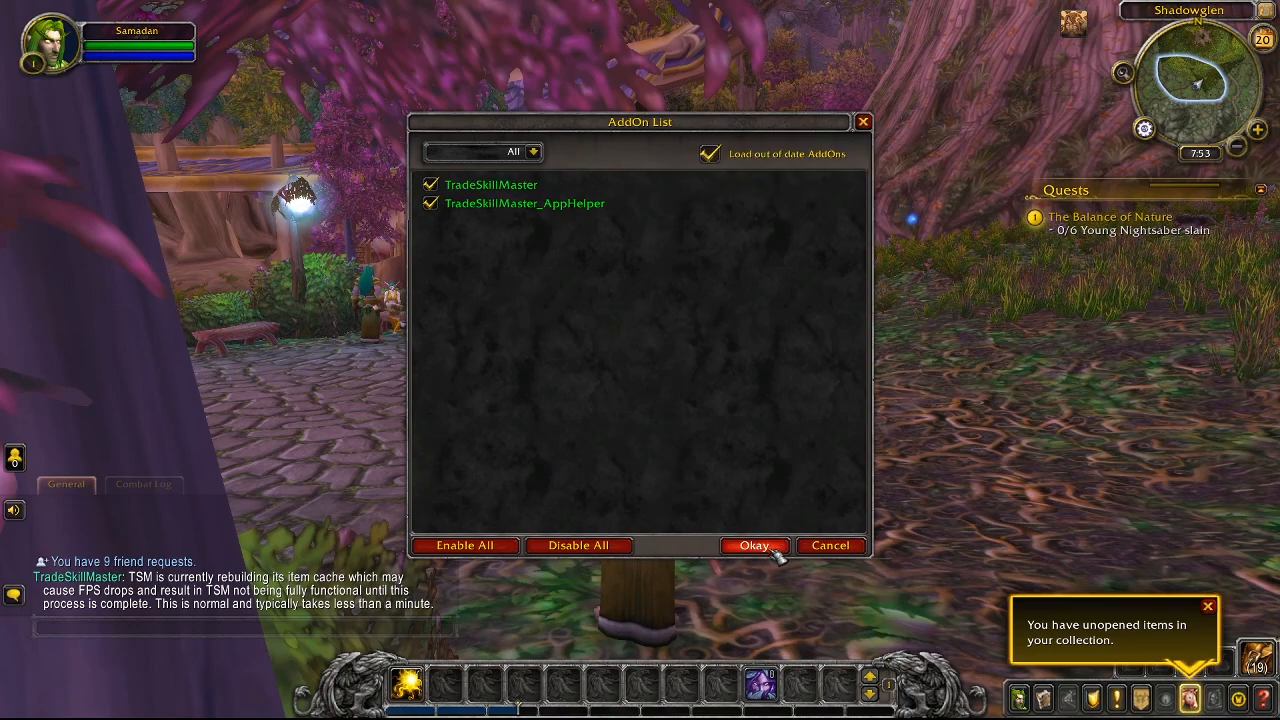
click(753, 545)
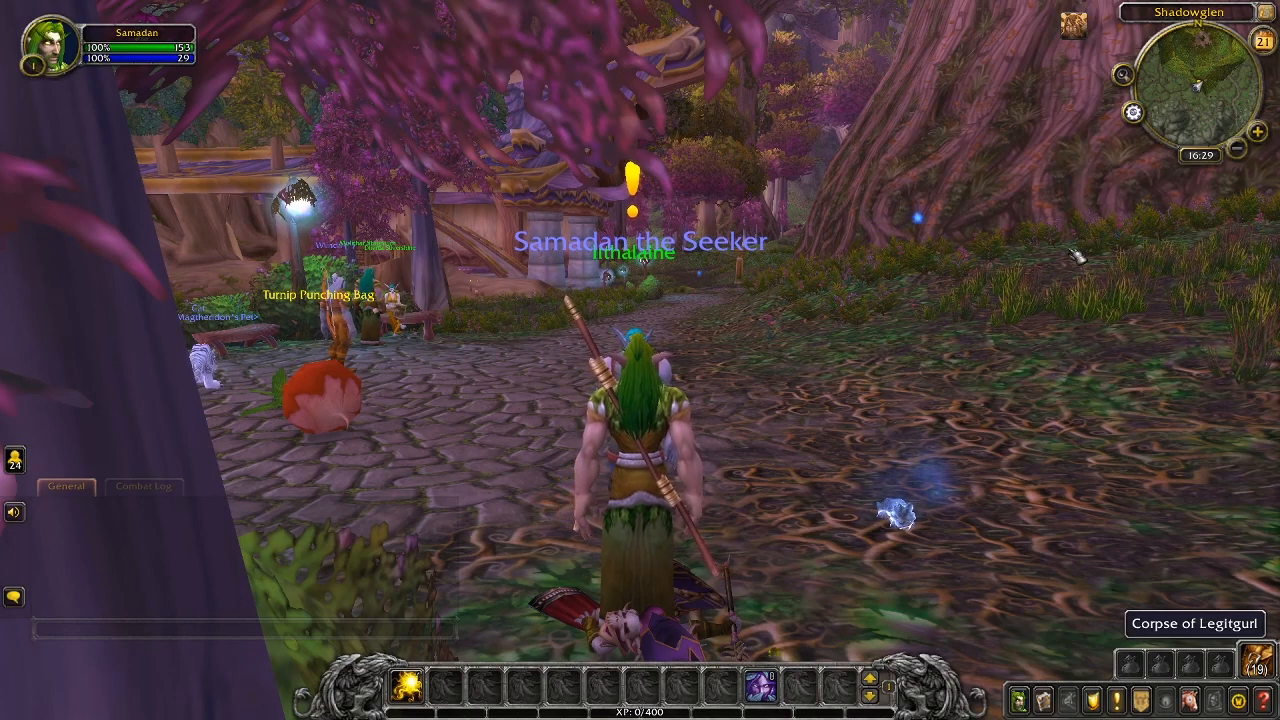
mouse_move(1133, 113)
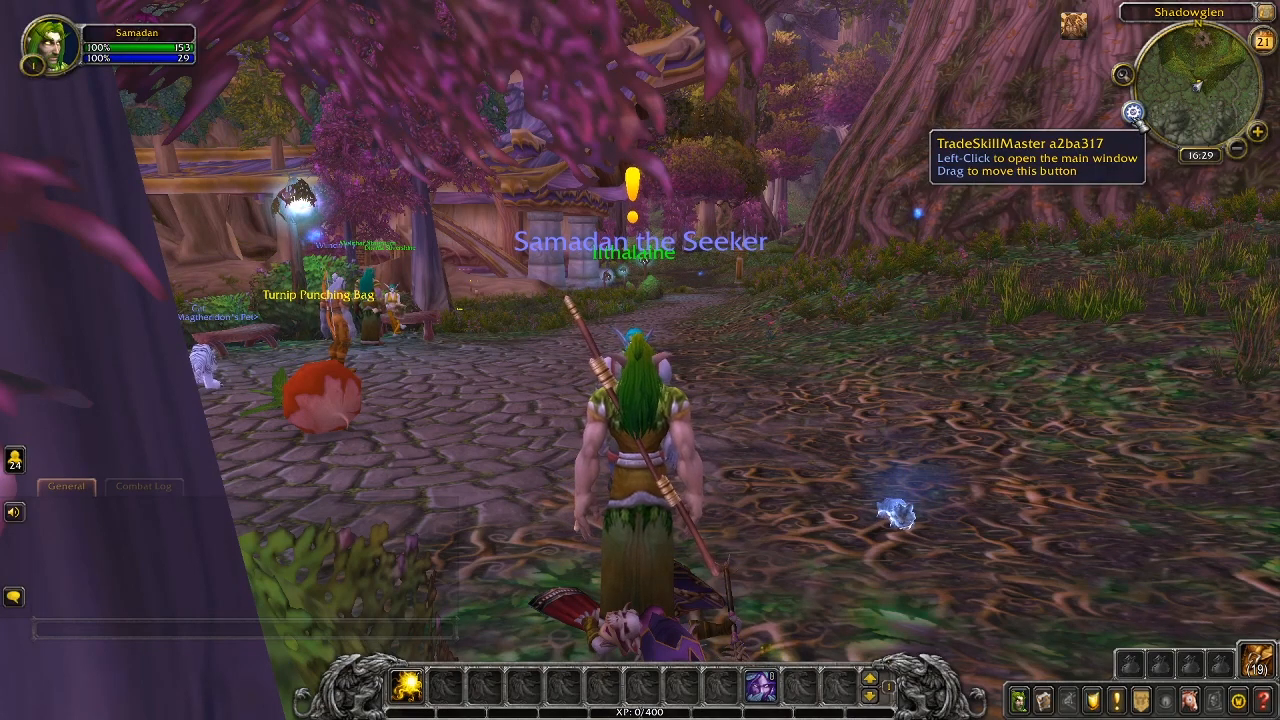
click(1132, 113)
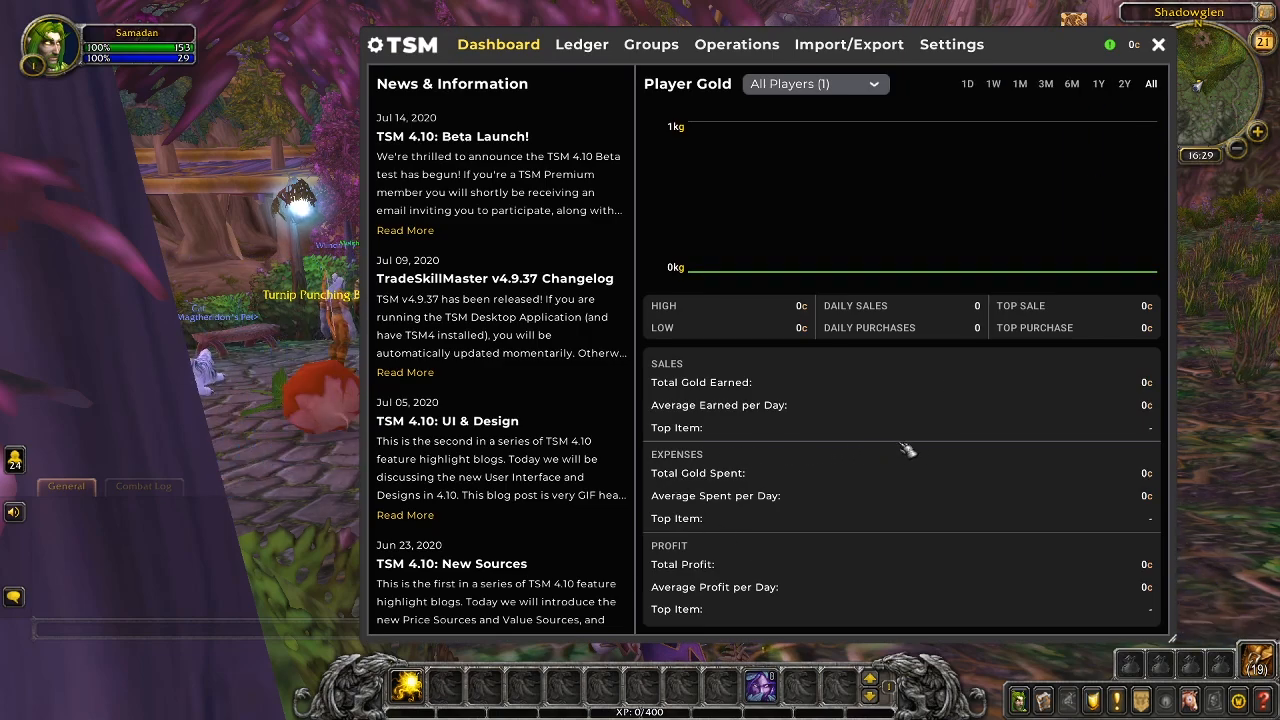
mouse_move(945, 443)
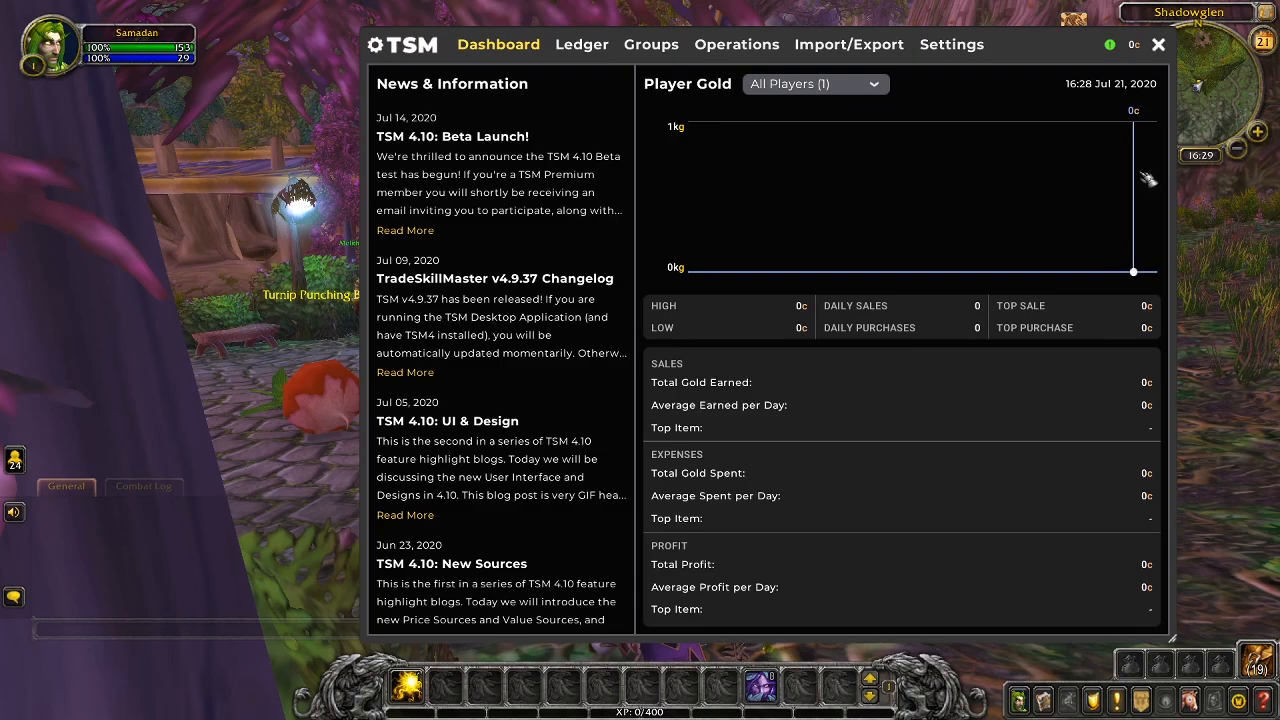
click(1158, 44)
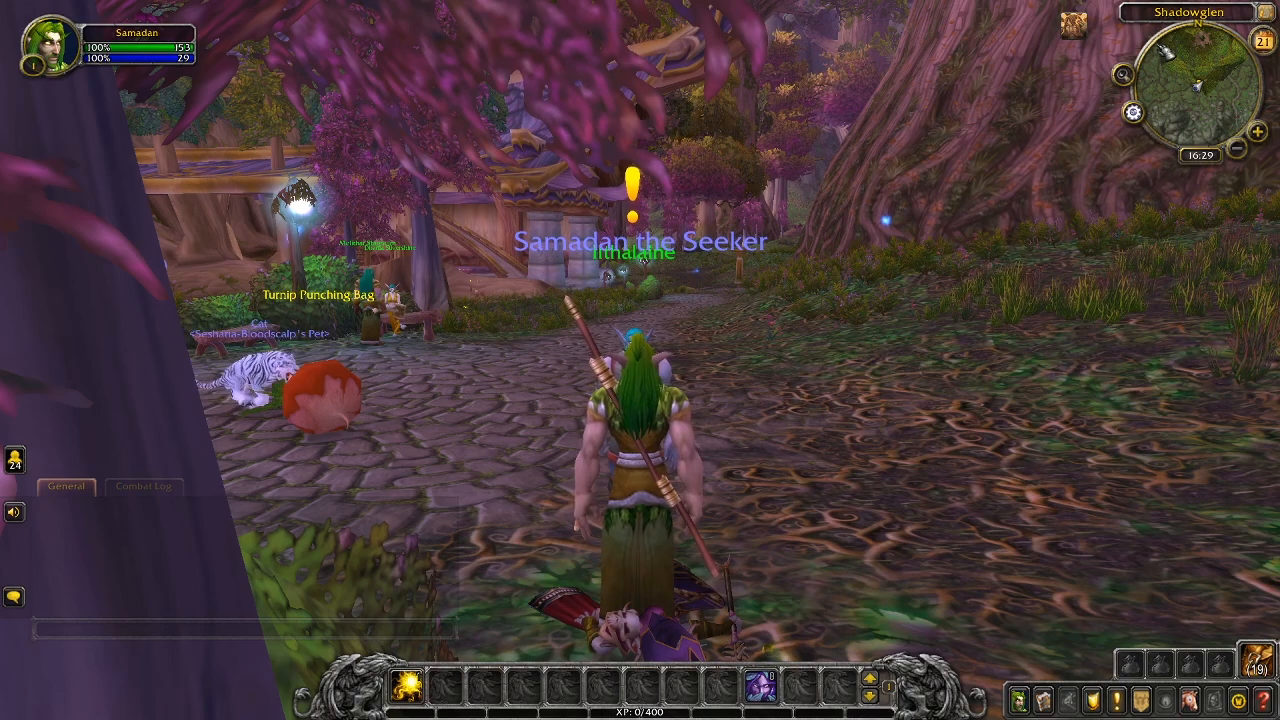